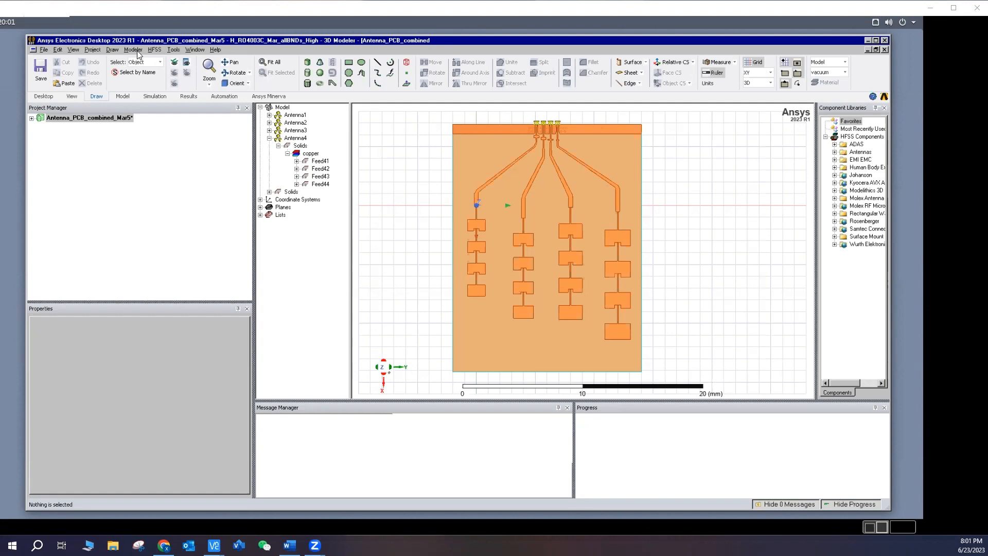
Step: Start a Modeler export with AutoCAD DXF chosen as the file type
click(132, 50)
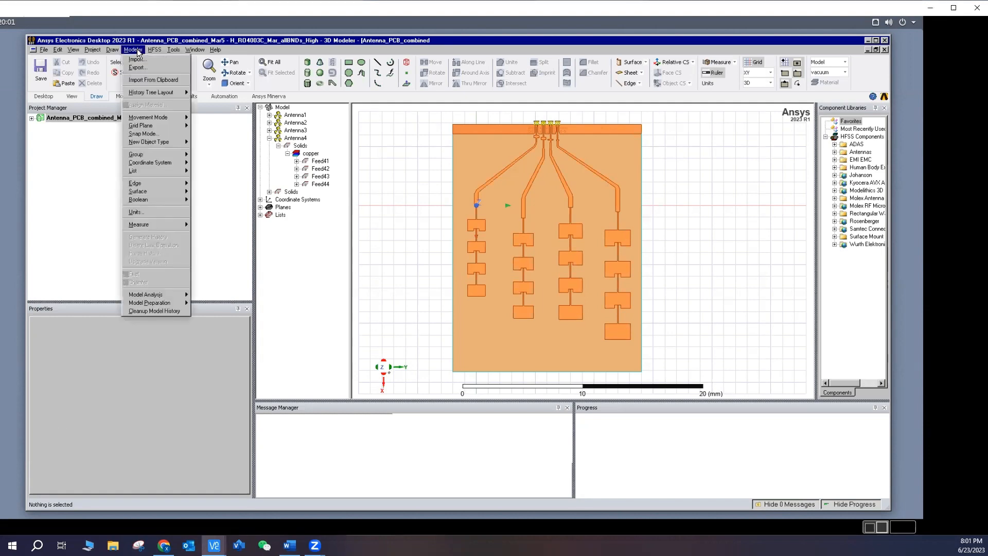
click(137, 68)
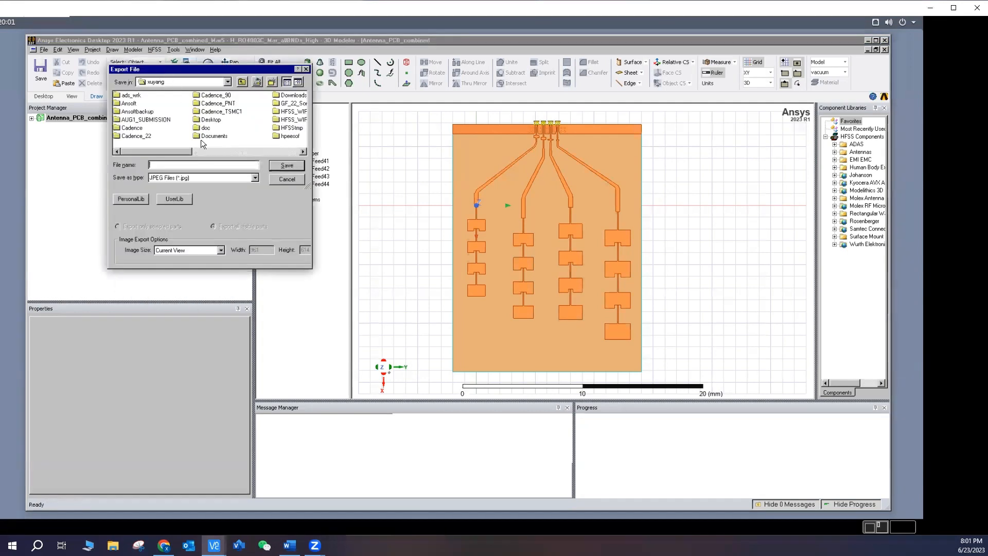
click(254, 177)
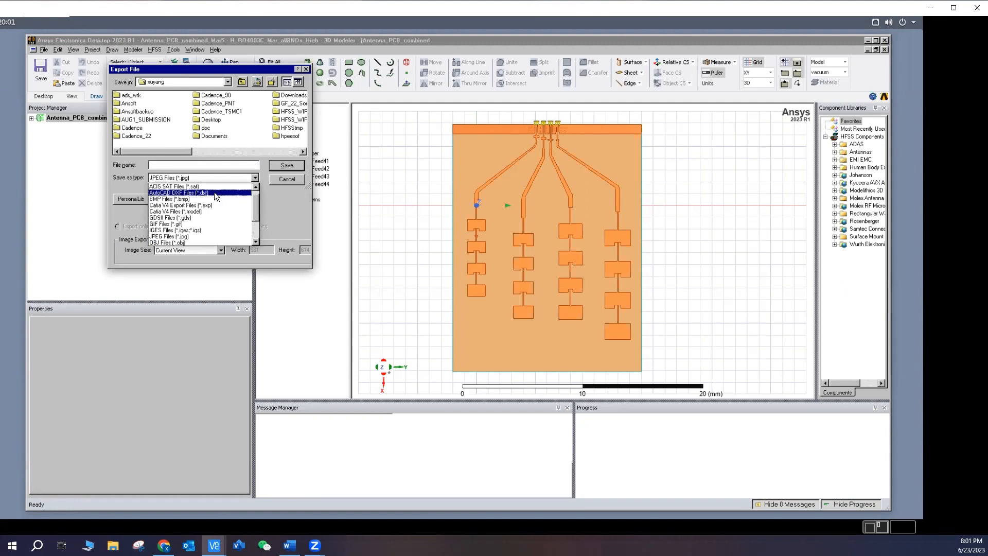
click(183, 193)
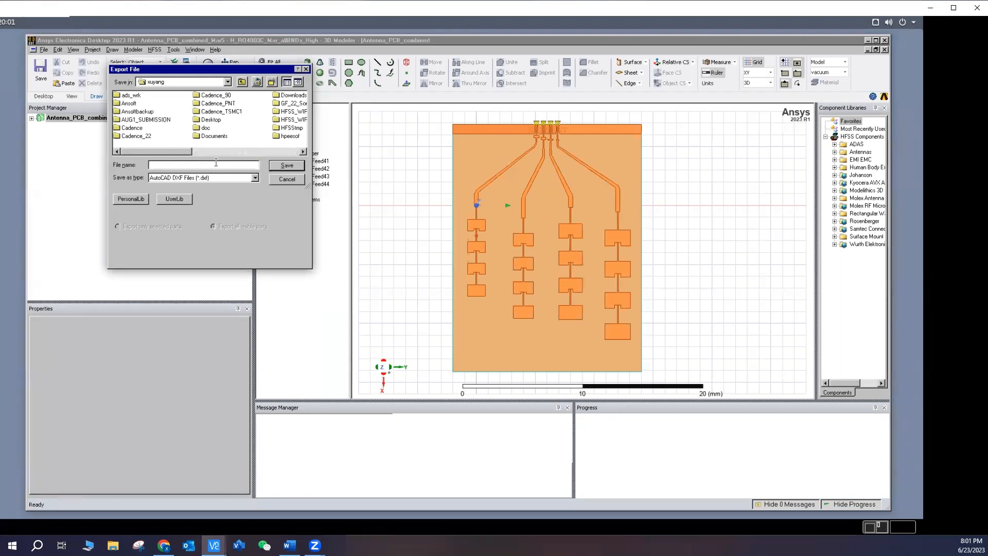
Step: Save the export as series_feed_patch in the chosen folder
text(series_feed_patch)
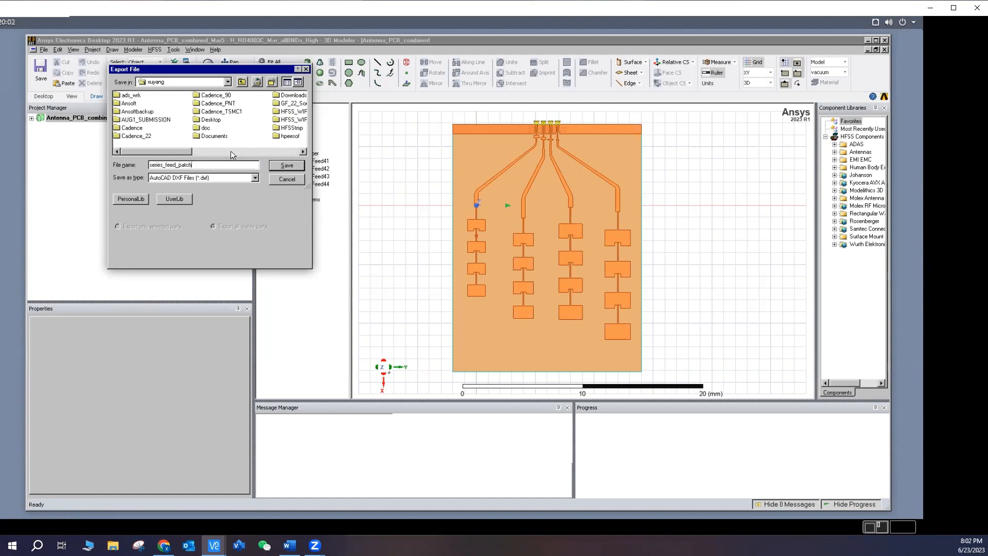
click(227, 82)
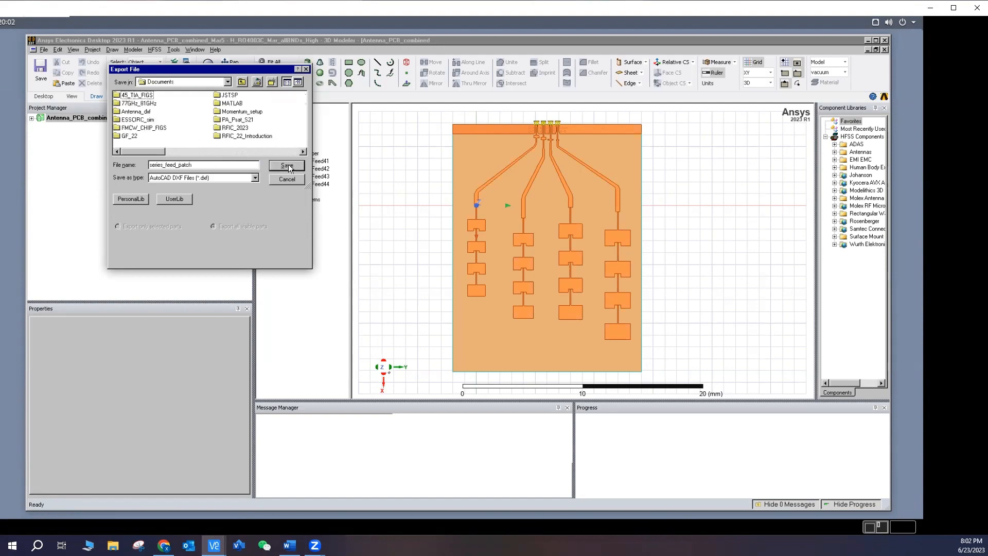
click(286, 165)
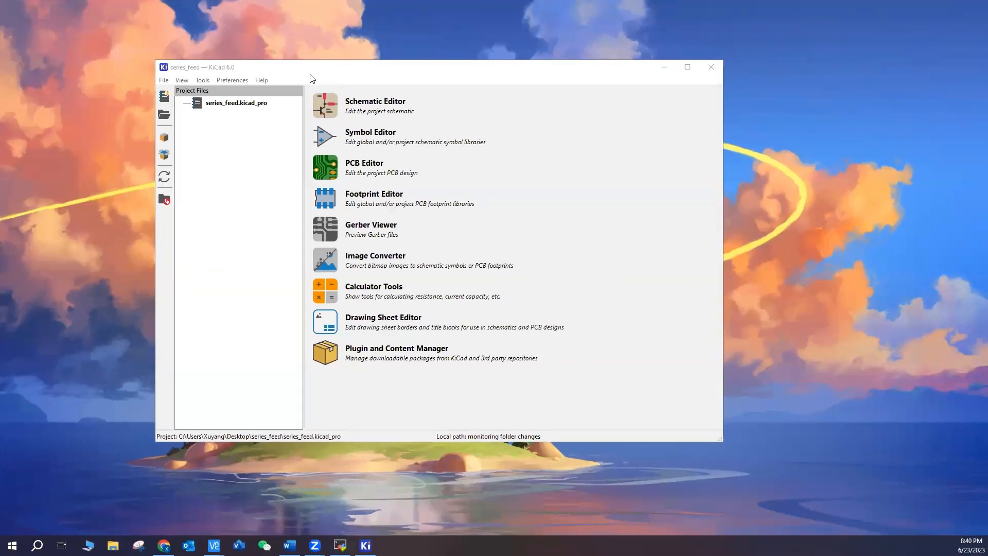
Step: Open the PCB Editor on the series_feed board from the project manager
click(164, 80)
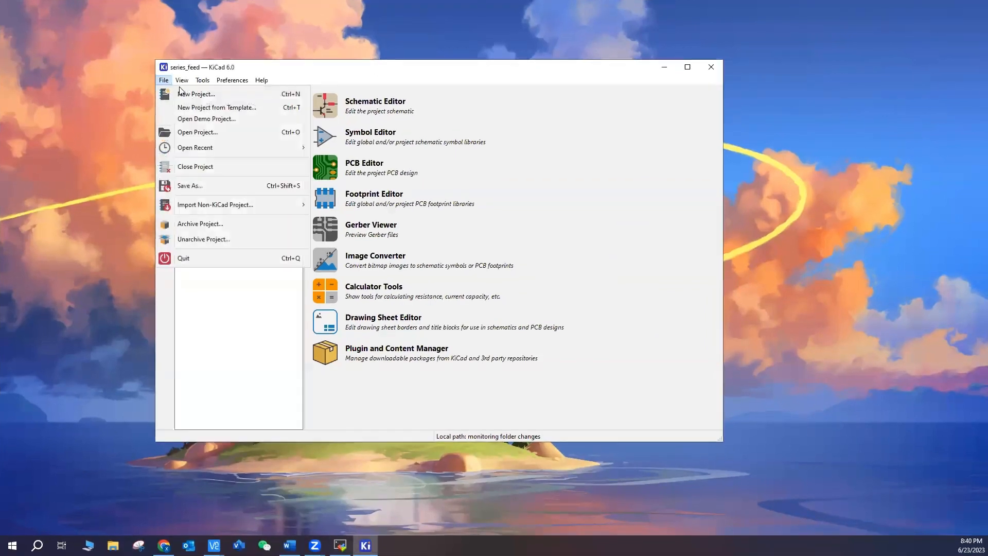
click(198, 94)
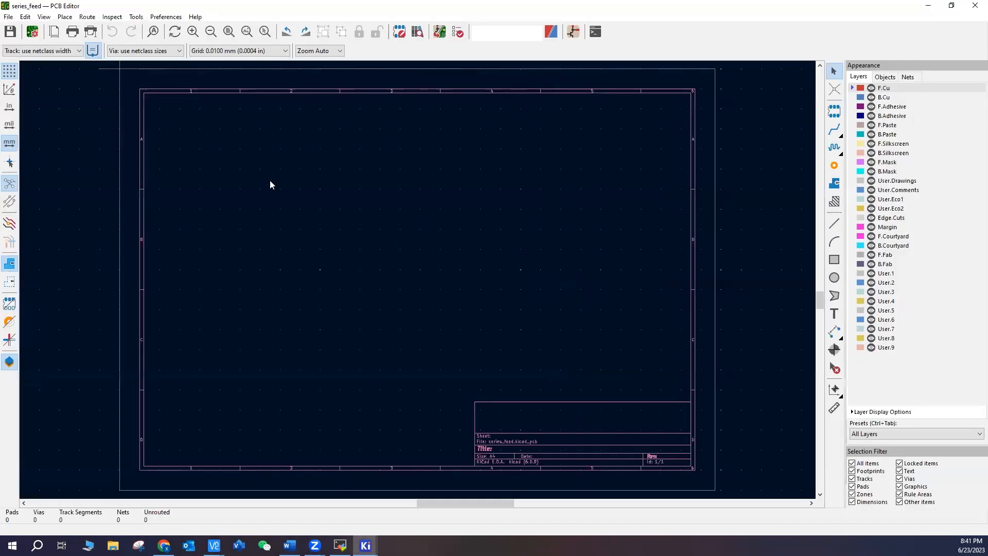
Step: Import series_feed_patch.dxf graphics onto F.Cu with a default line width of 1
click(8, 16)
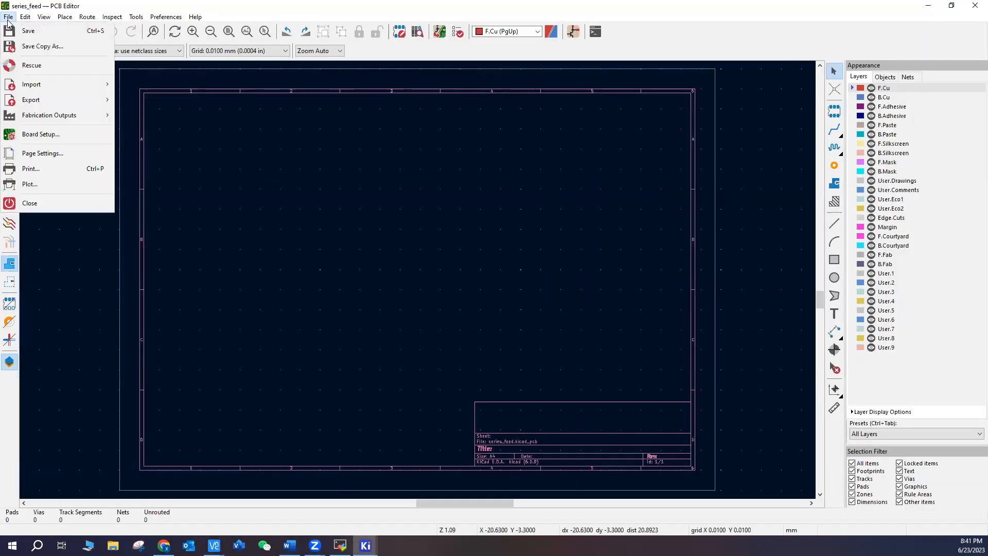
mouse_move(31, 83)
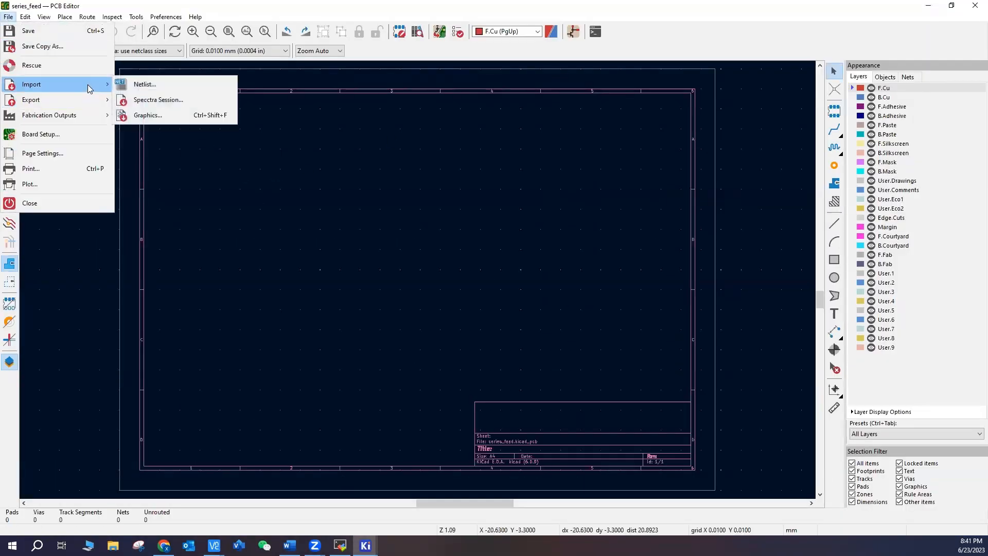
mouse_move(147, 114)
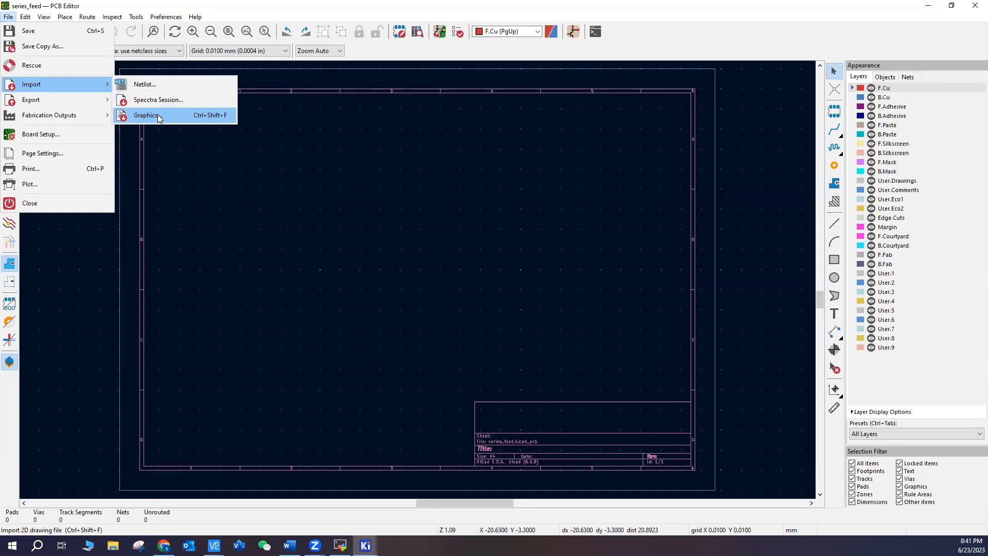
click(146, 114)
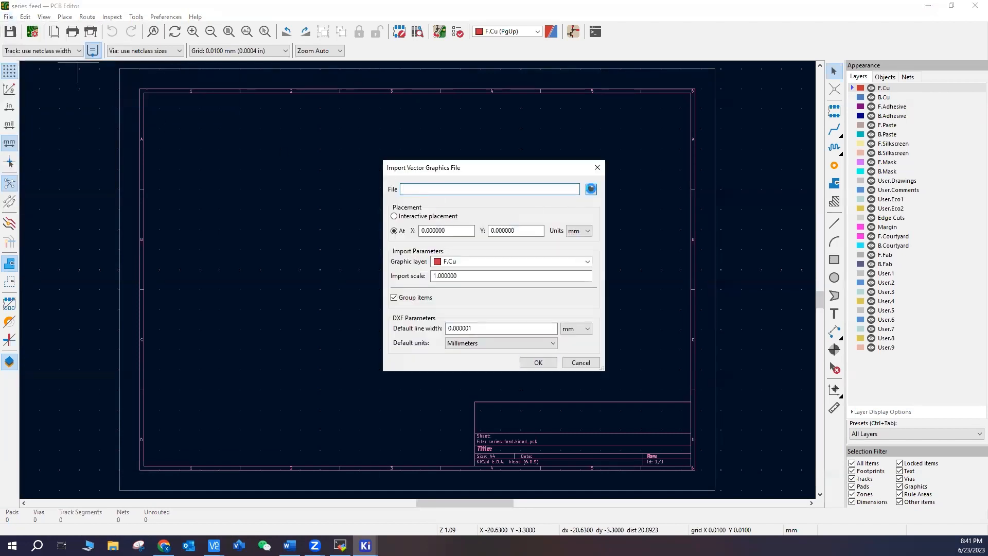
click(590, 189)
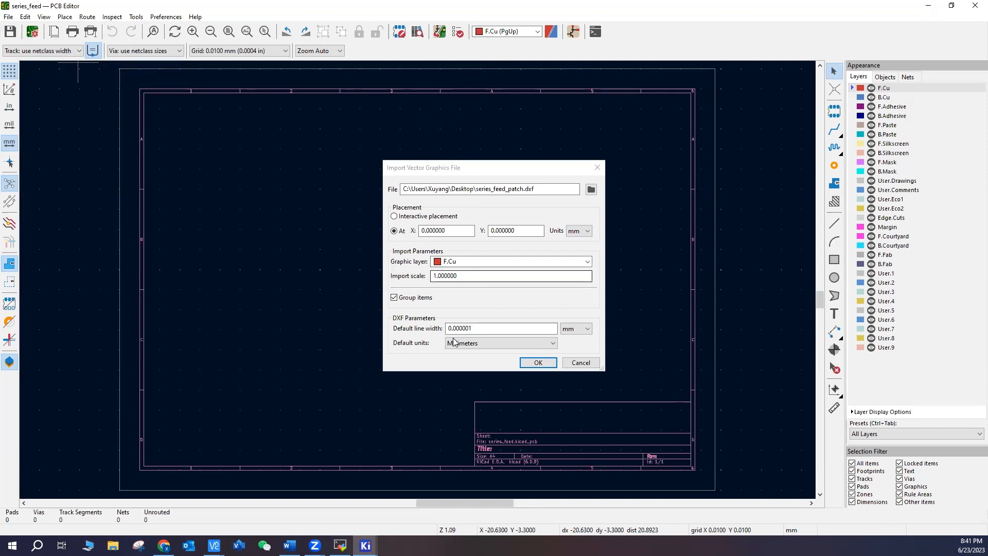
click(502, 328)
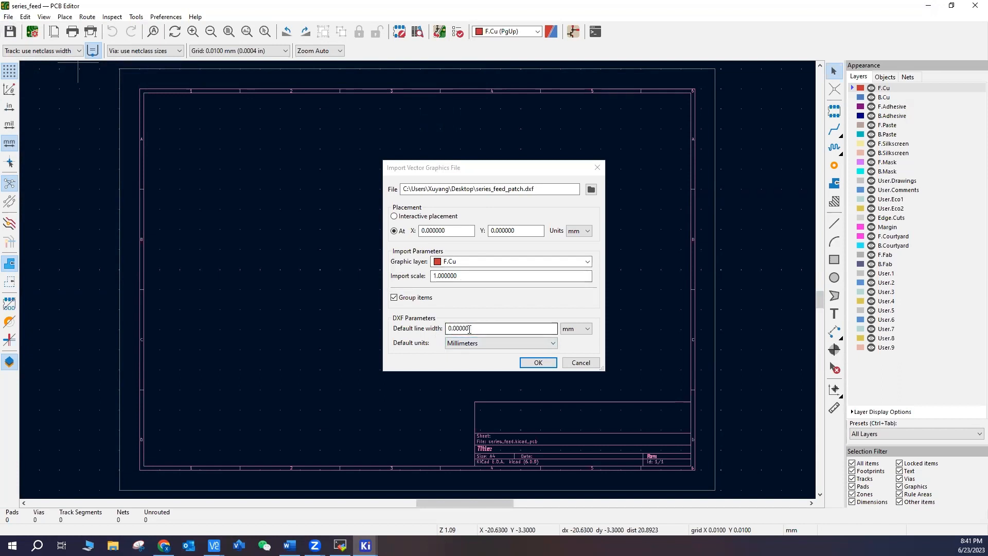
text(1)
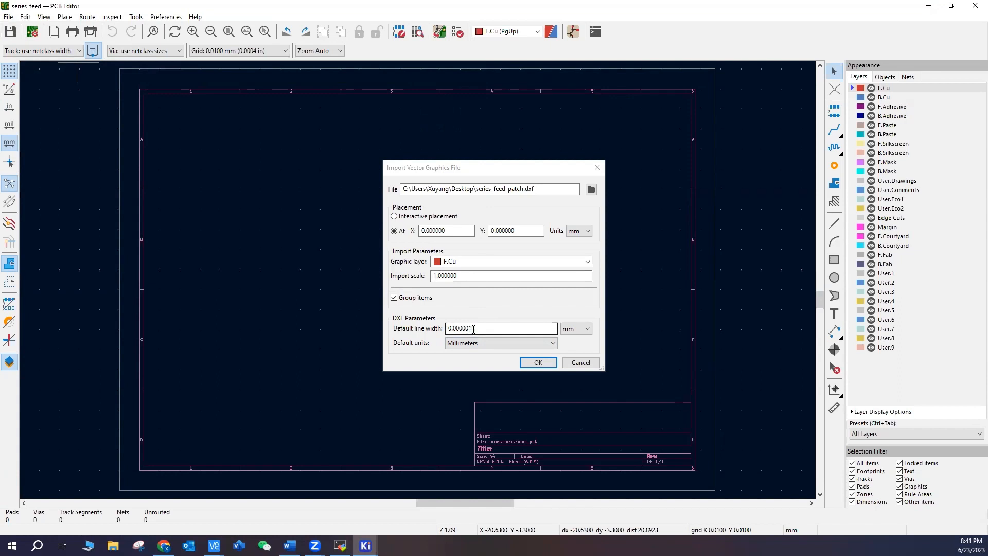
click(537, 362)
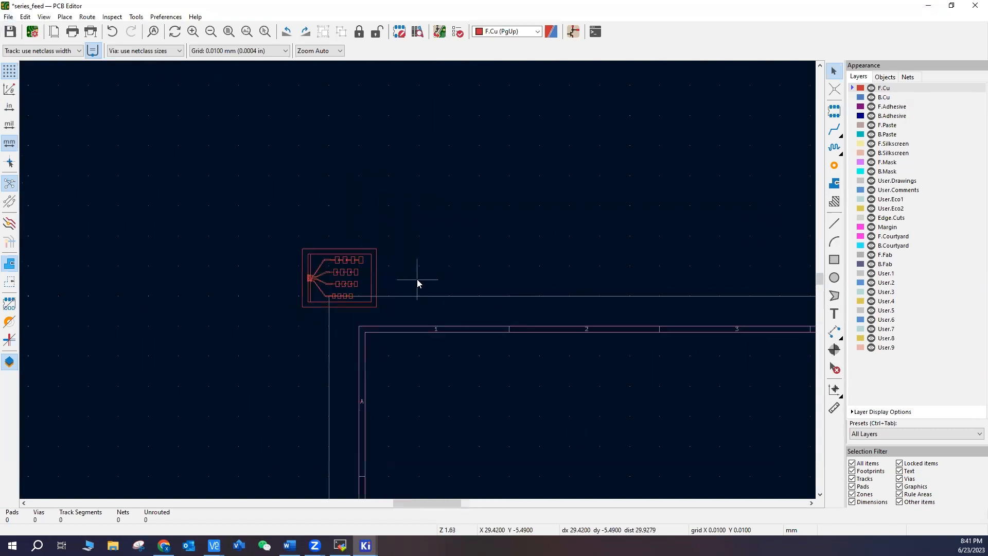
Step: Keep the 0.0100 mm grid and box-select the whole imported antenna drawing
click(285, 50)
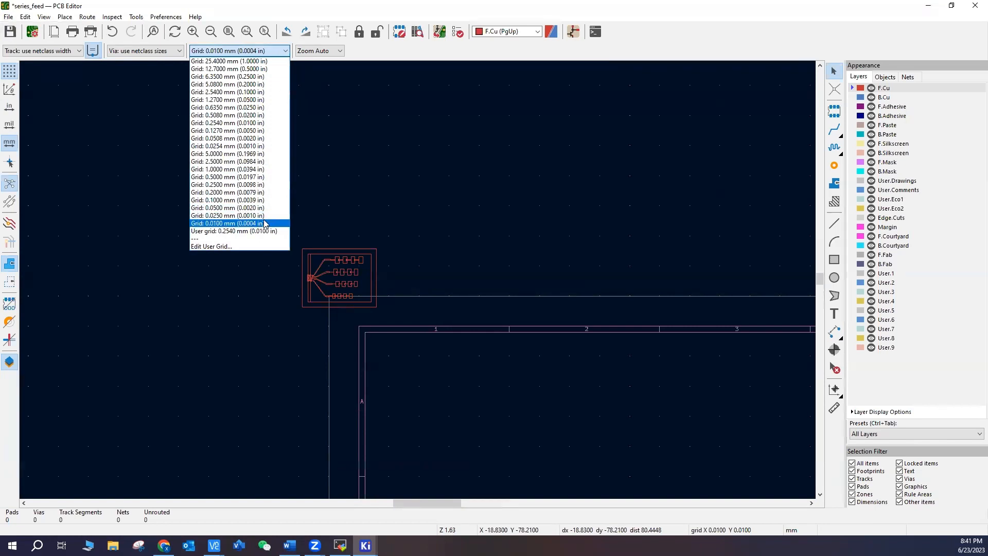
click(226, 223)
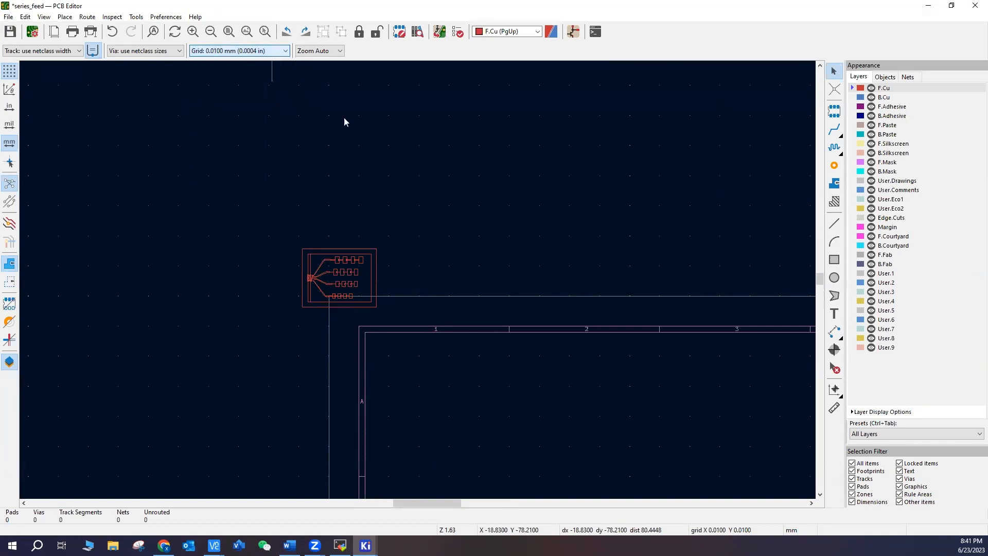
scroll(up, 3)
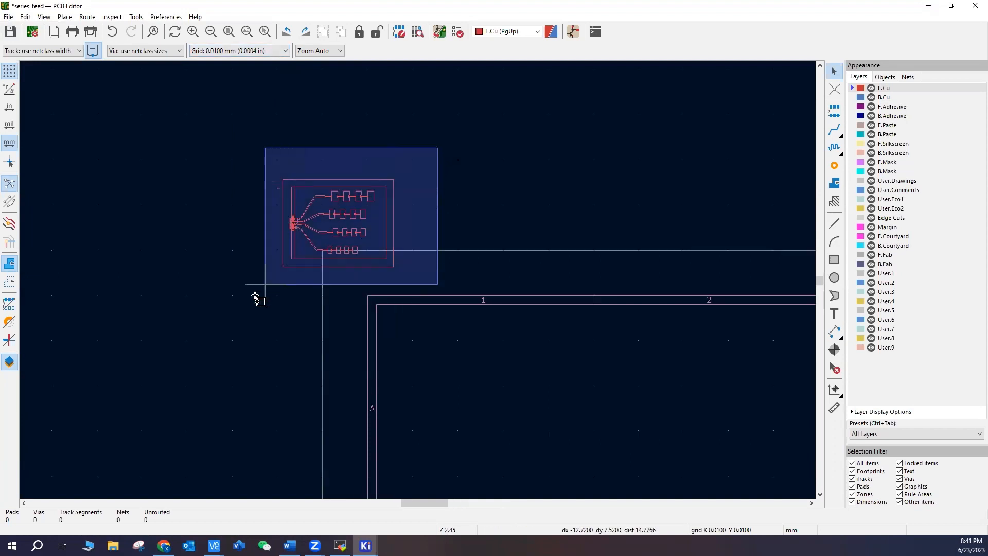
drag(337, 218, 459, 364)
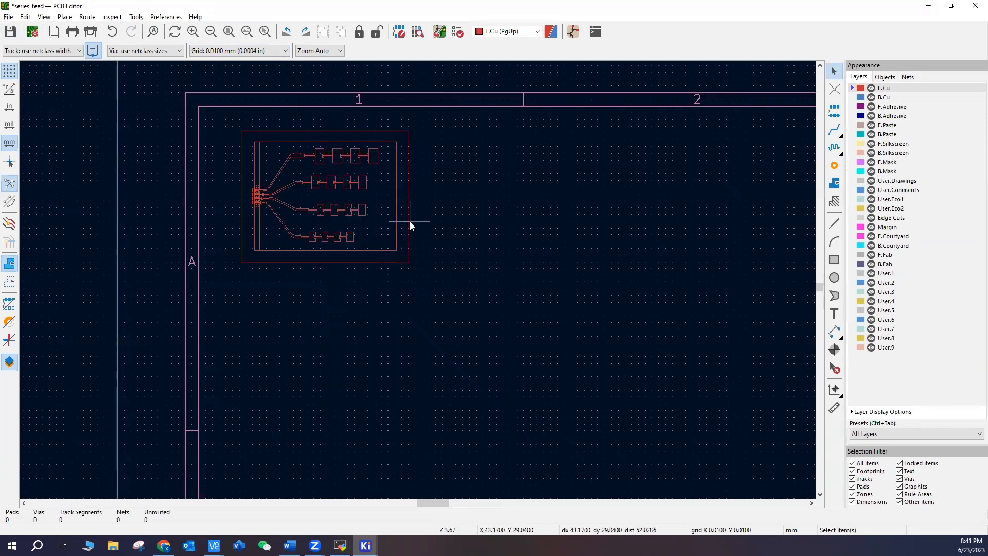
Step: Ungroup the antenna drawing into separate feed-line and patch shapes
right_click(409, 225)
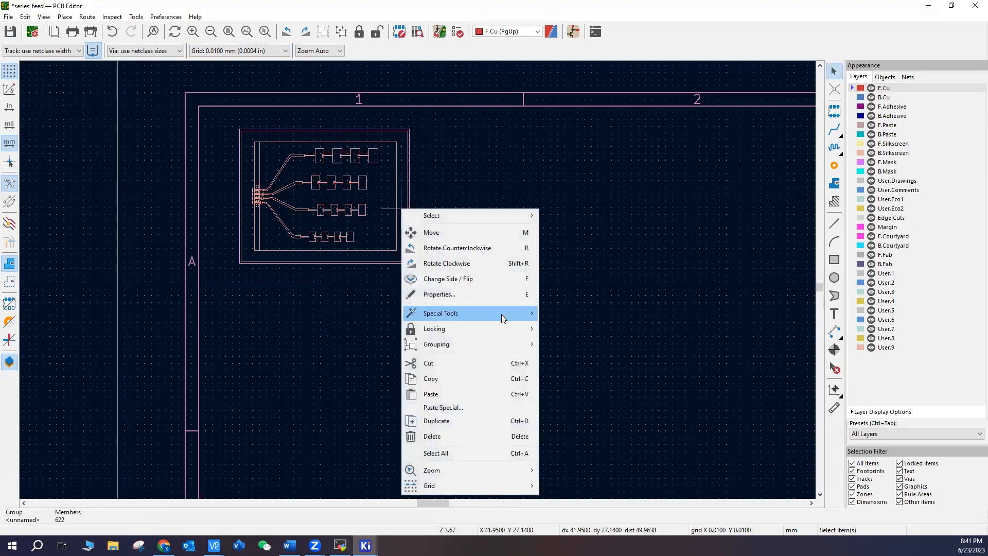
mouse_move(437, 344)
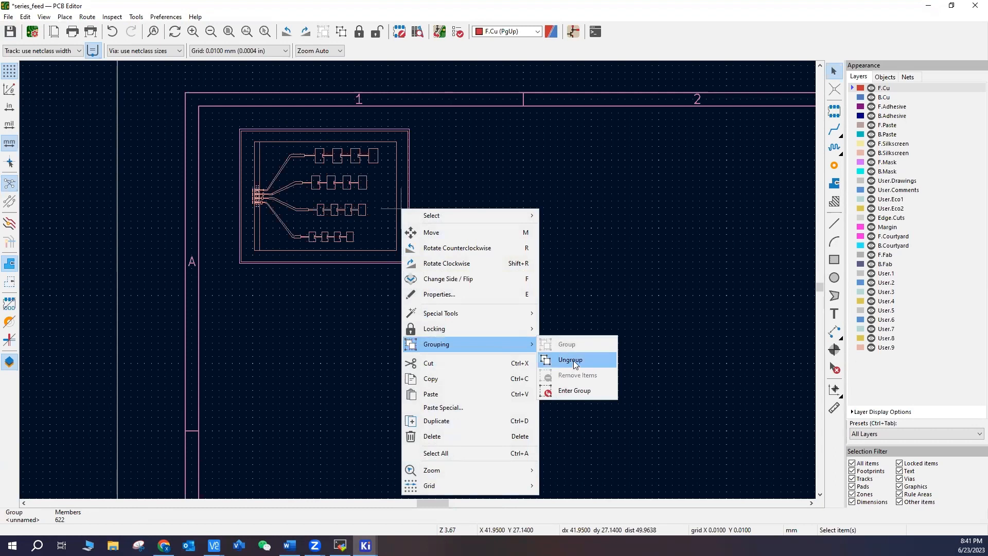
click(569, 360)
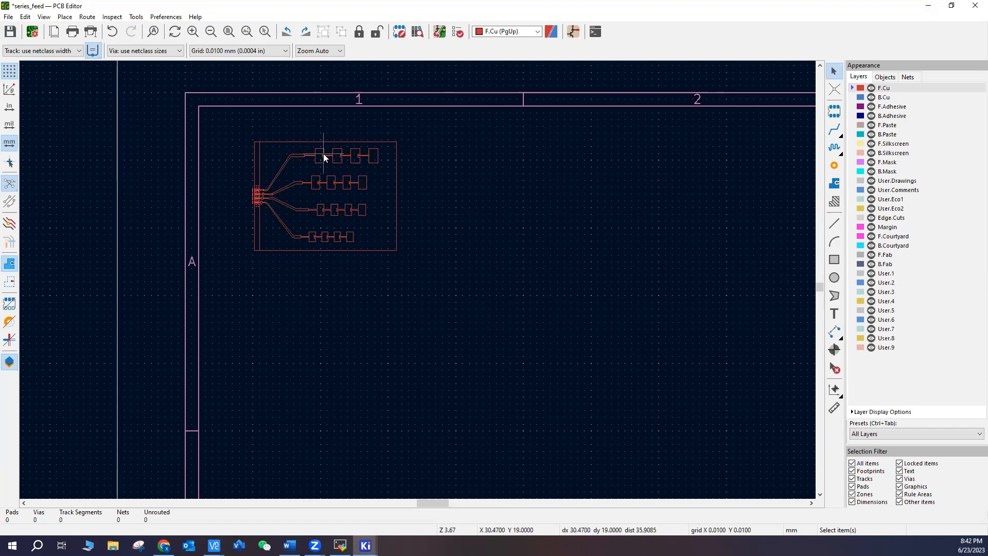
mouse_move(325, 154)
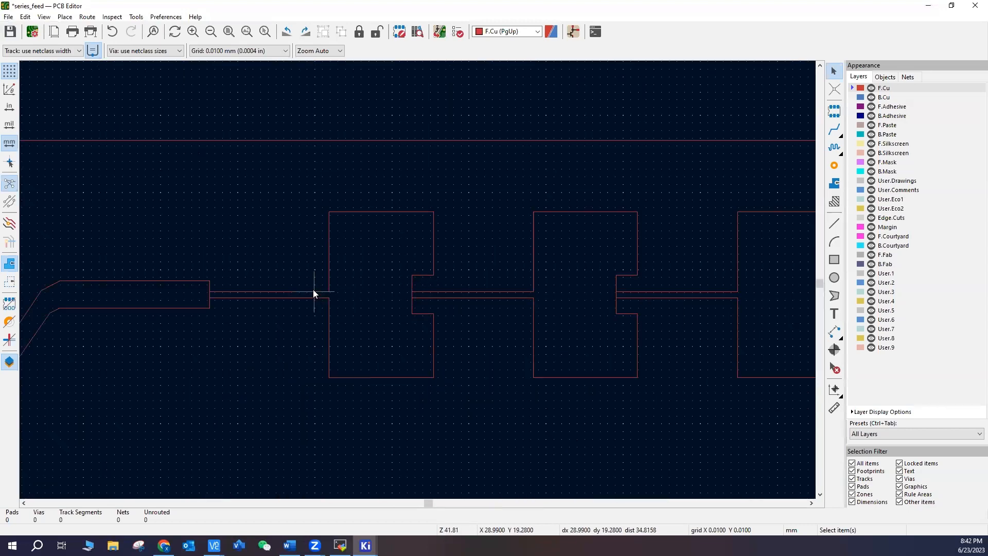
mouse_move(355, 274)
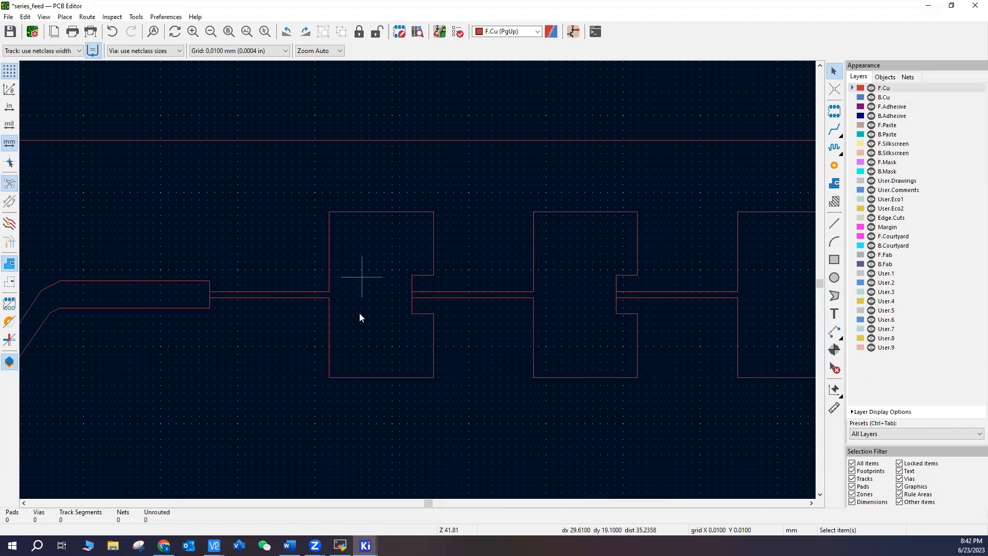
mouse_move(285, 295)
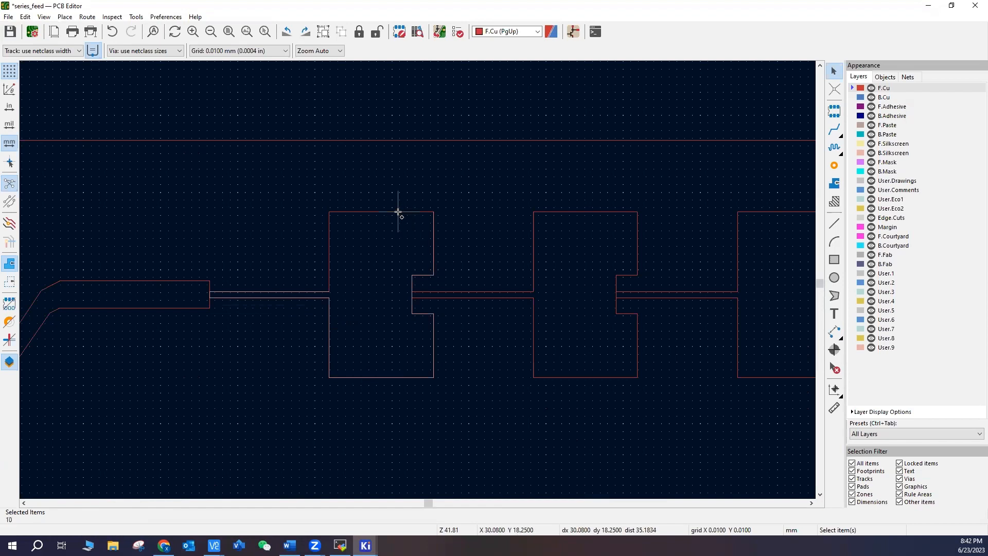
Step: Select the patch polygon on F.Cu among overlapping items and toggle its fill
right_click(397, 212)
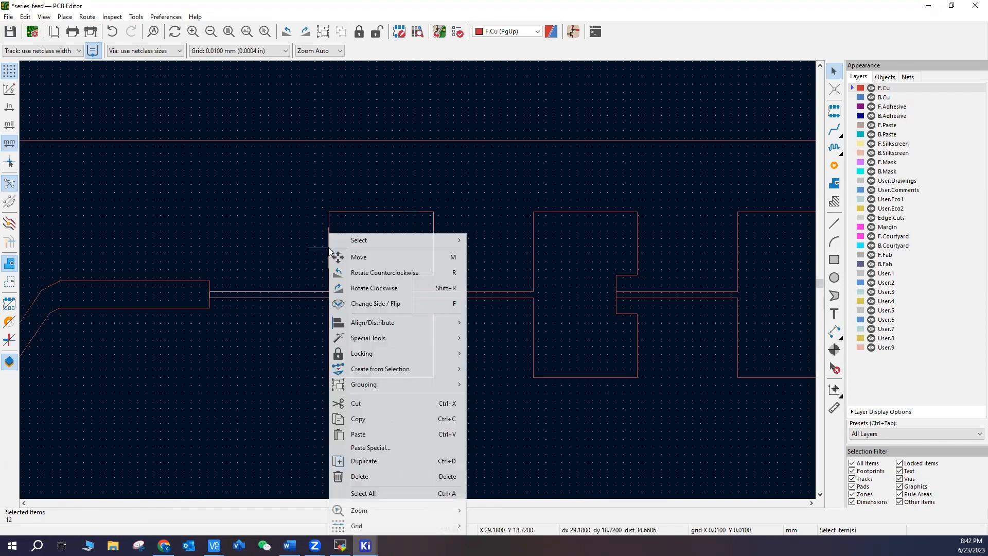
mouse_move(363, 384)
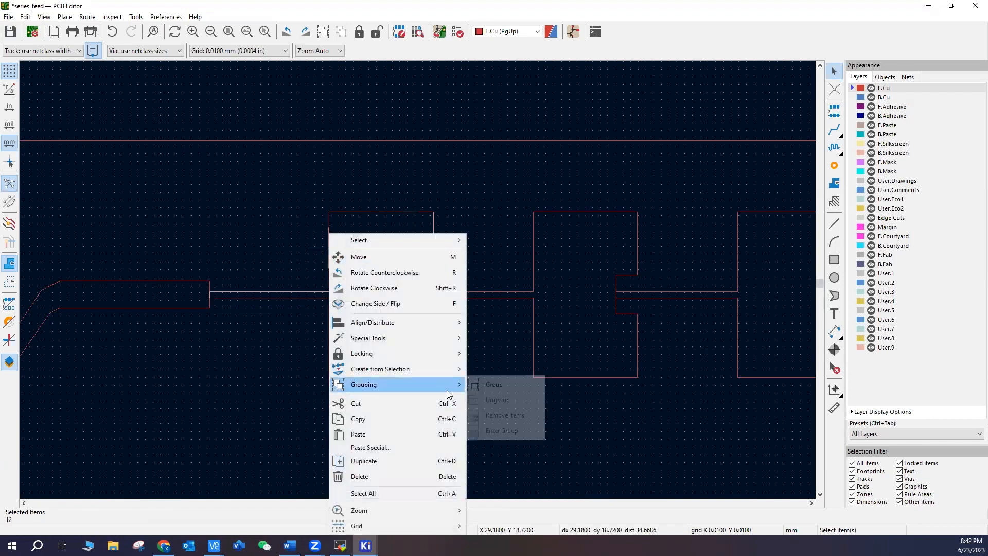
mouse_move(380, 369)
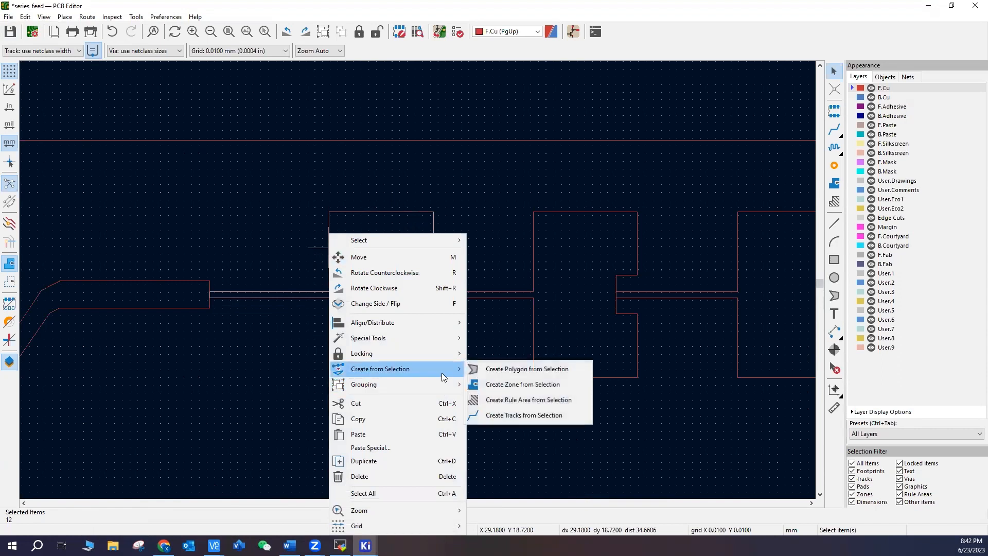
mouse_move(518, 368)
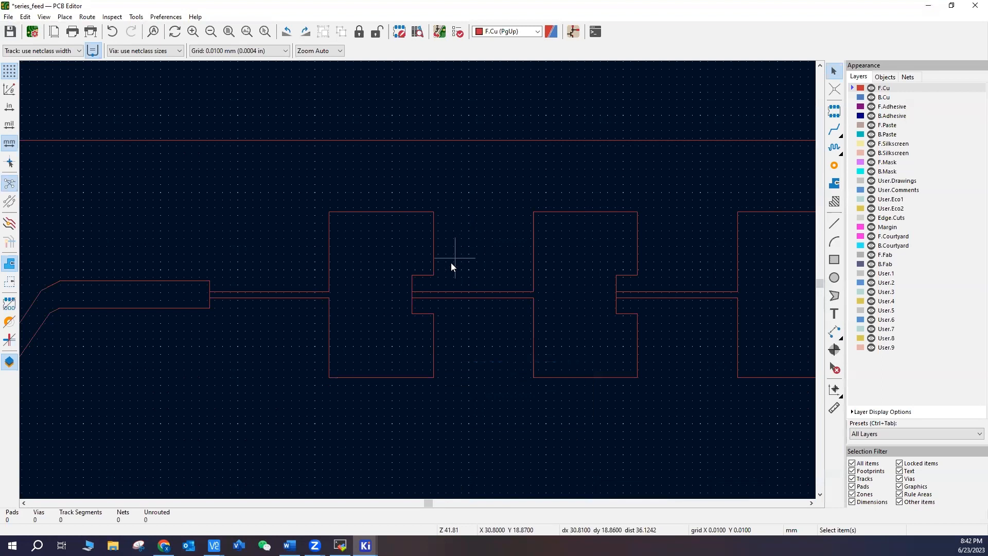
click(451, 255)
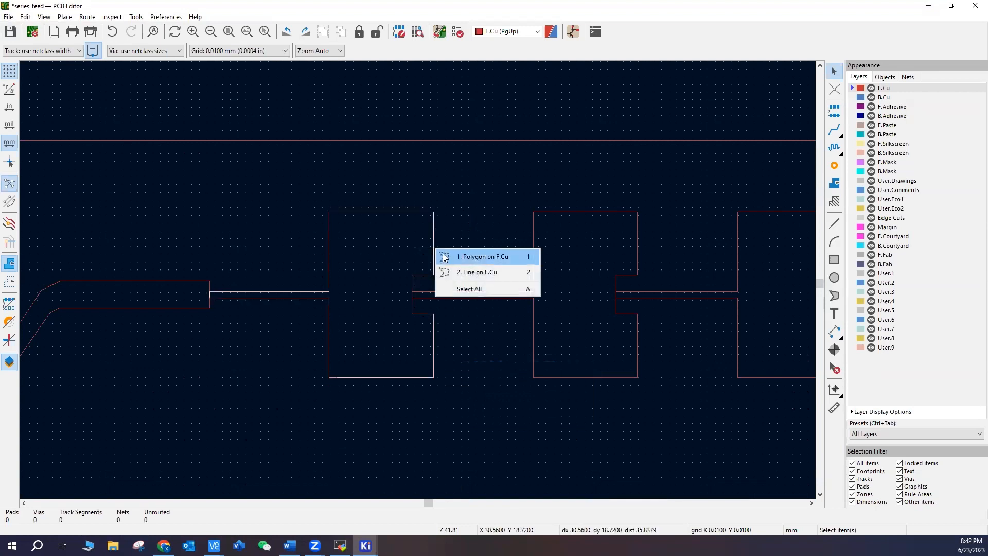
click(481, 256)
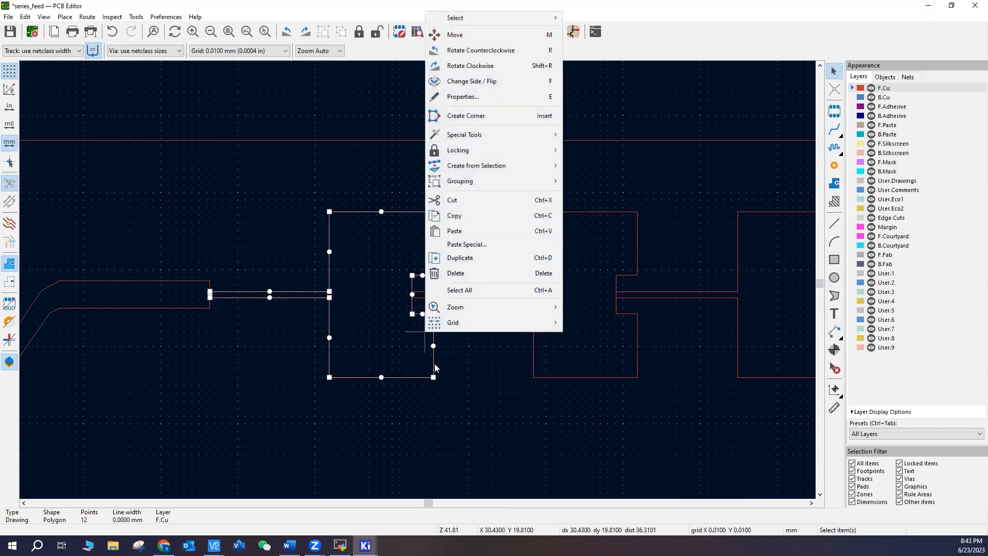
mouse_move(479, 244)
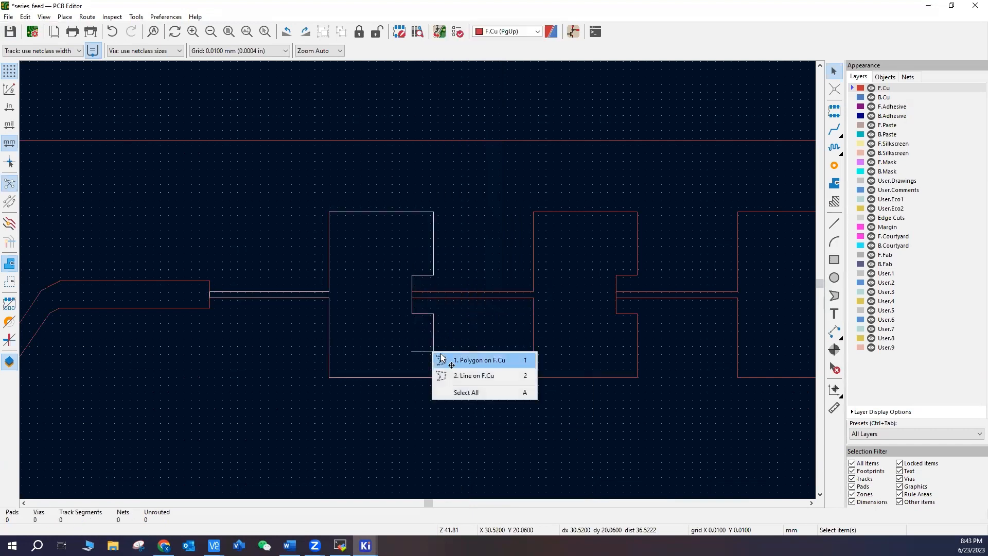
click(480, 360)
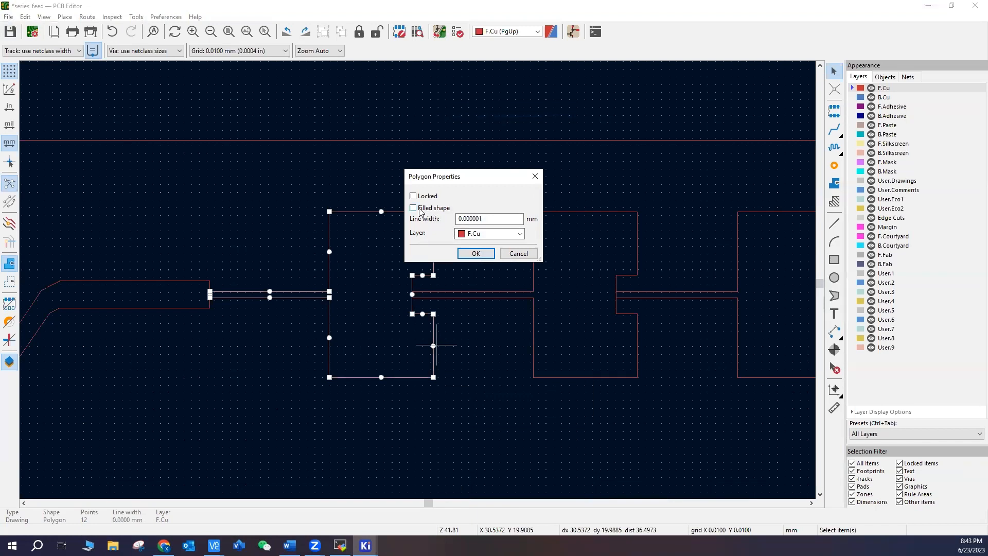
click(475, 253)
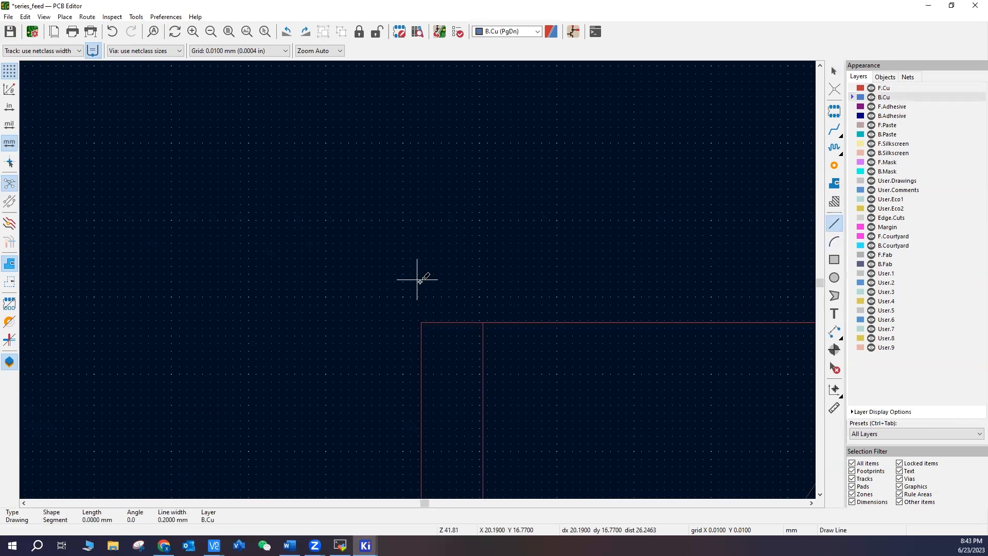
mouse_move(422, 291)
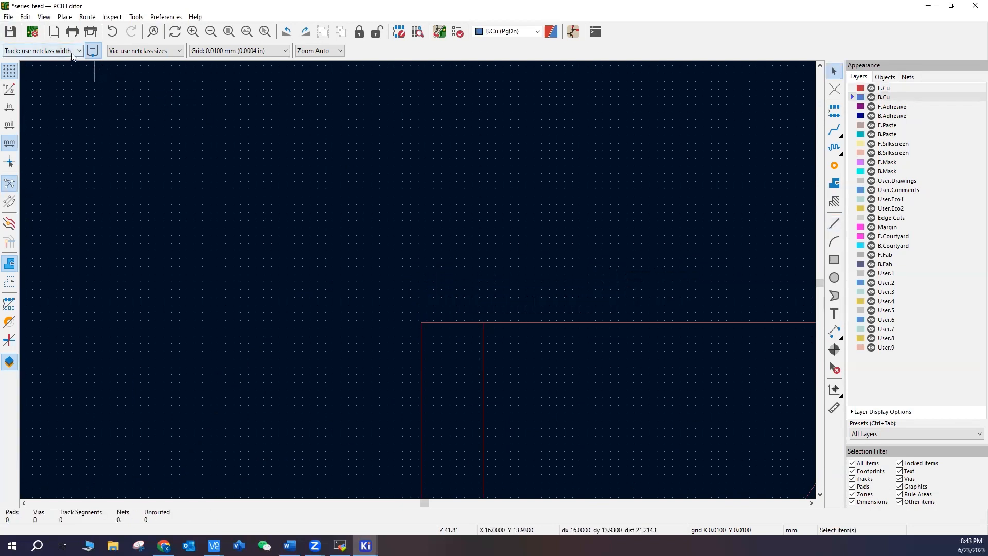
Step: Set default graphic line thickness to 0.0001 mm in Board Setup Text & Graphics defaults
click(42, 50)
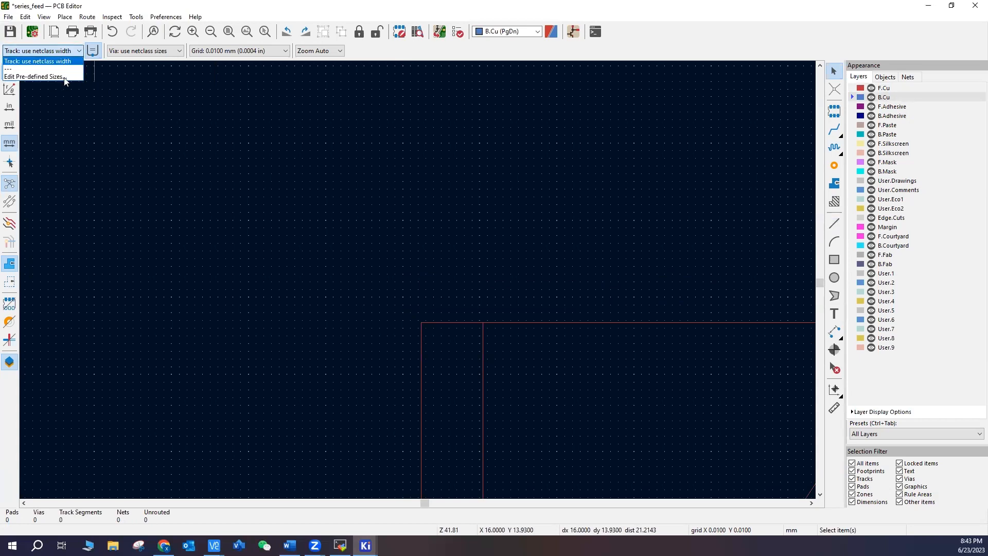
click(37, 77)
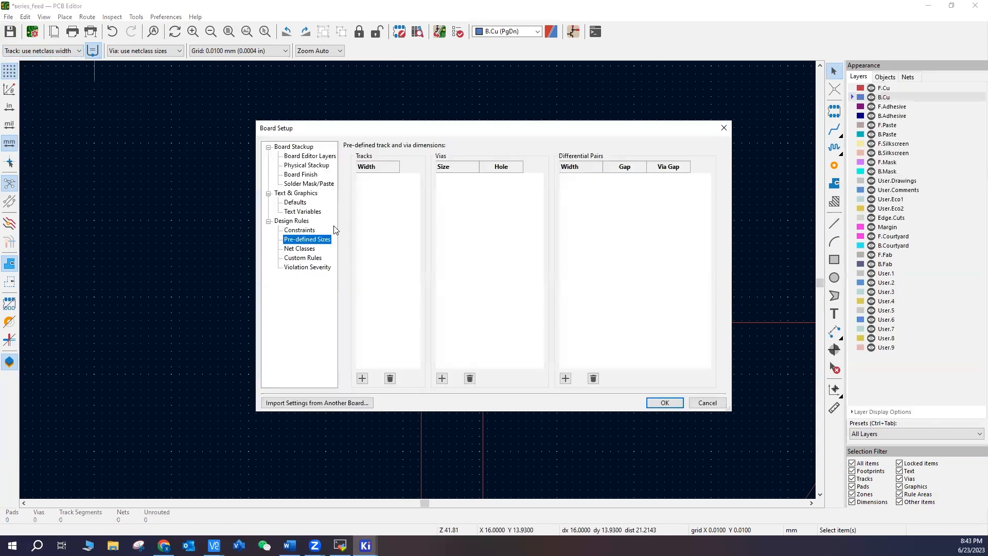
click(294, 202)
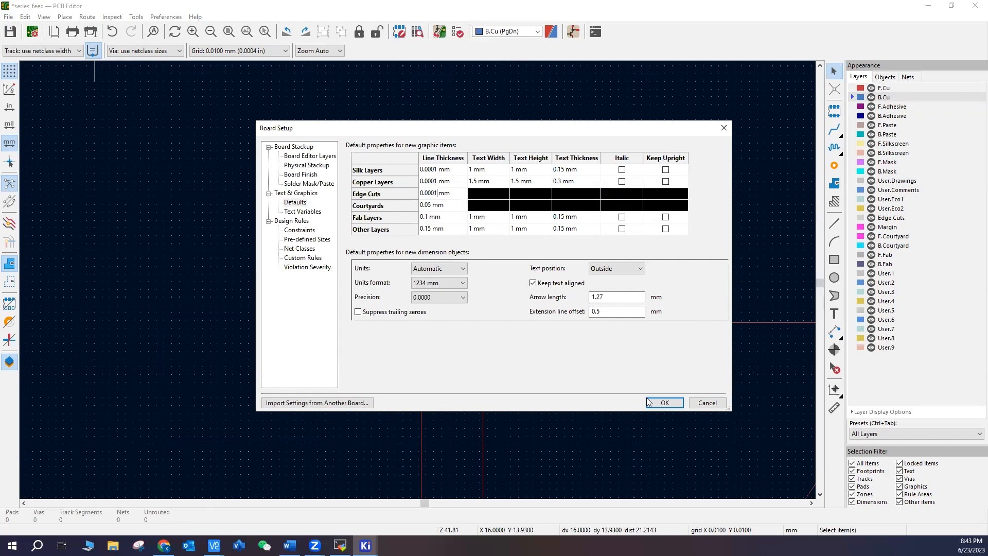
click(663, 403)
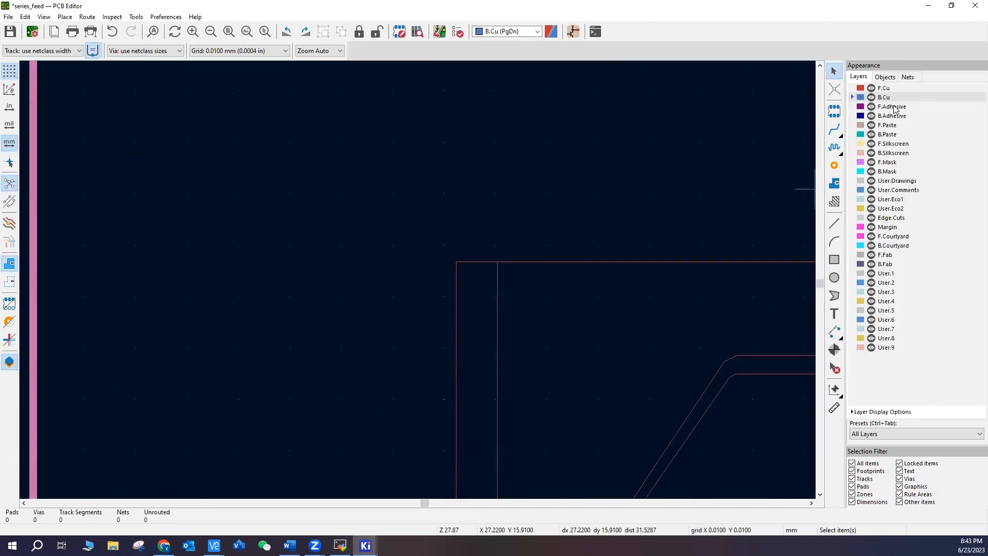
Step: Zoom out to view the full series-fed patch array with its first patch filled
click(834, 223)
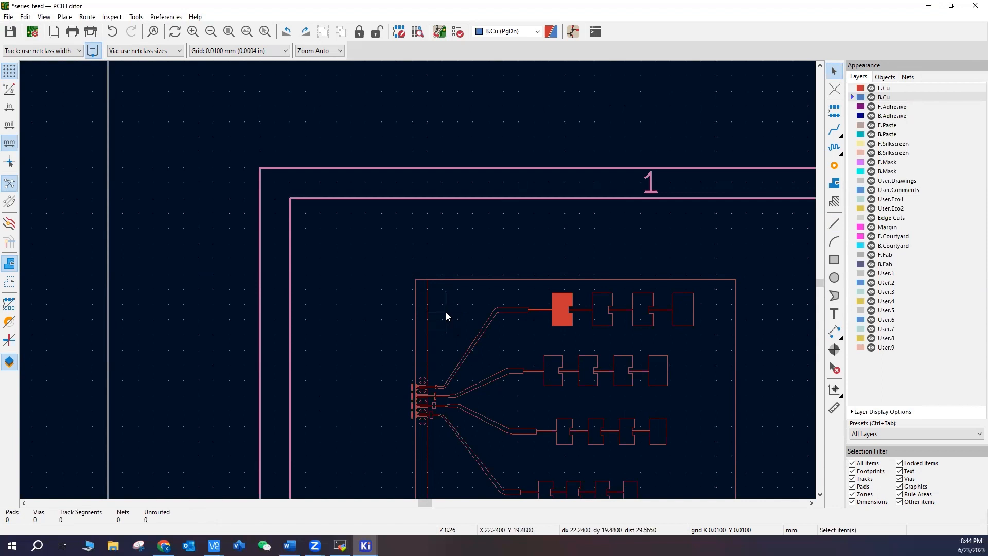
mouse_move(589, 309)
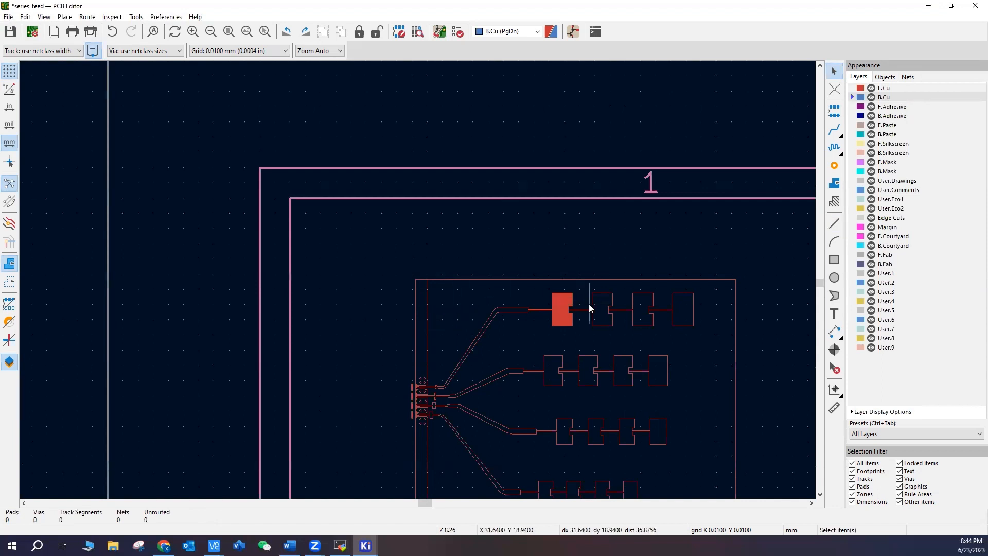
scroll(down, 3)
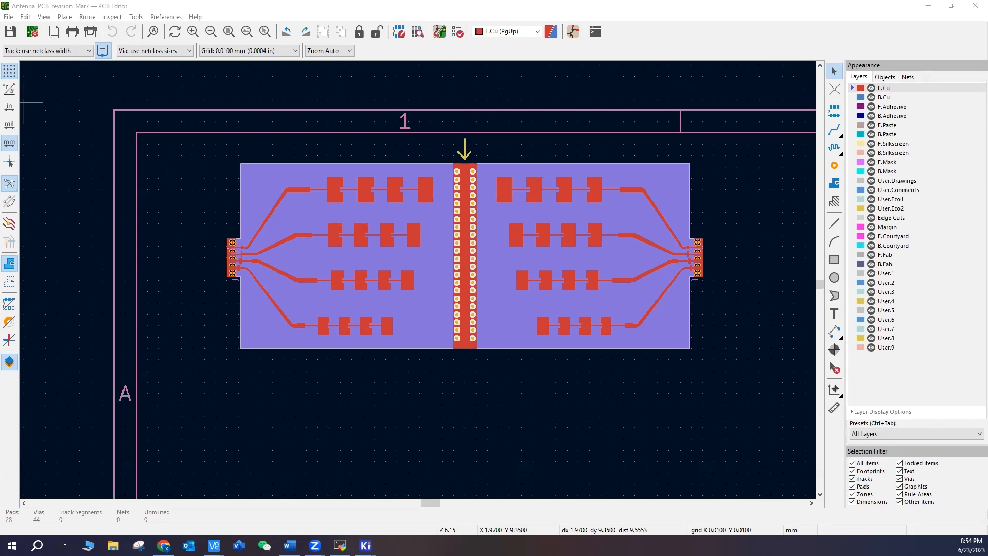
mouse_move(409, 189)
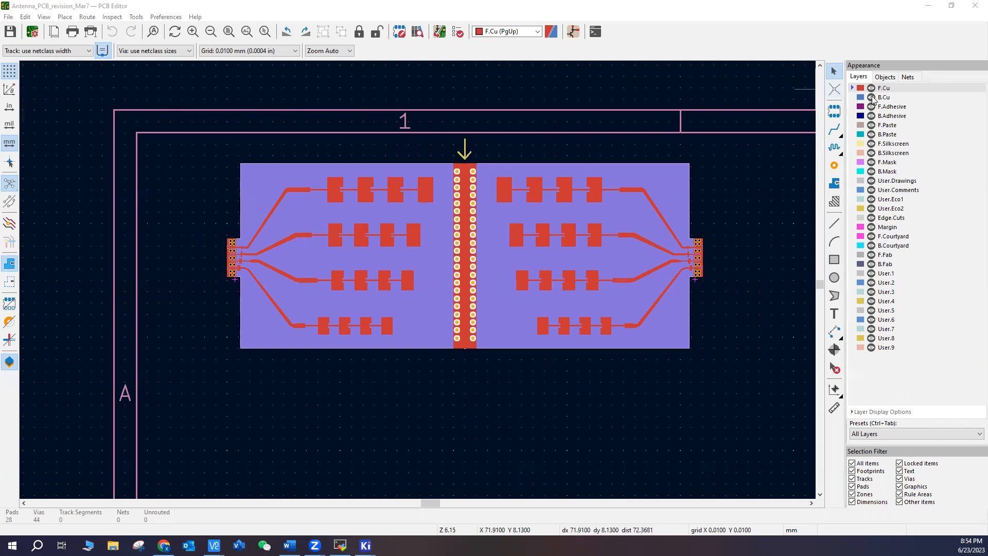
Step: Hide the B.Cu layer of the Antenna_PCB_revision_Mar7 board
click(870, 88)
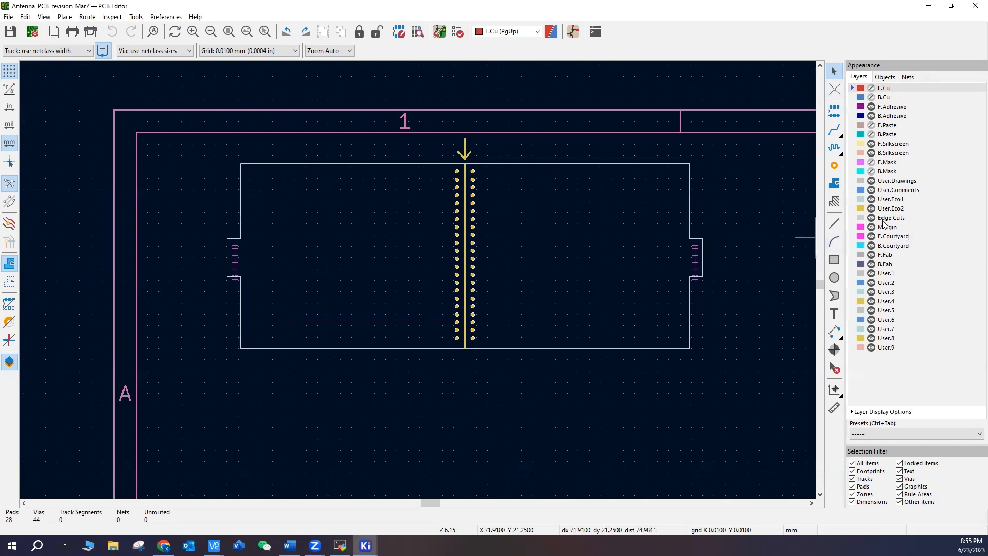
mouse_move(890, 217)
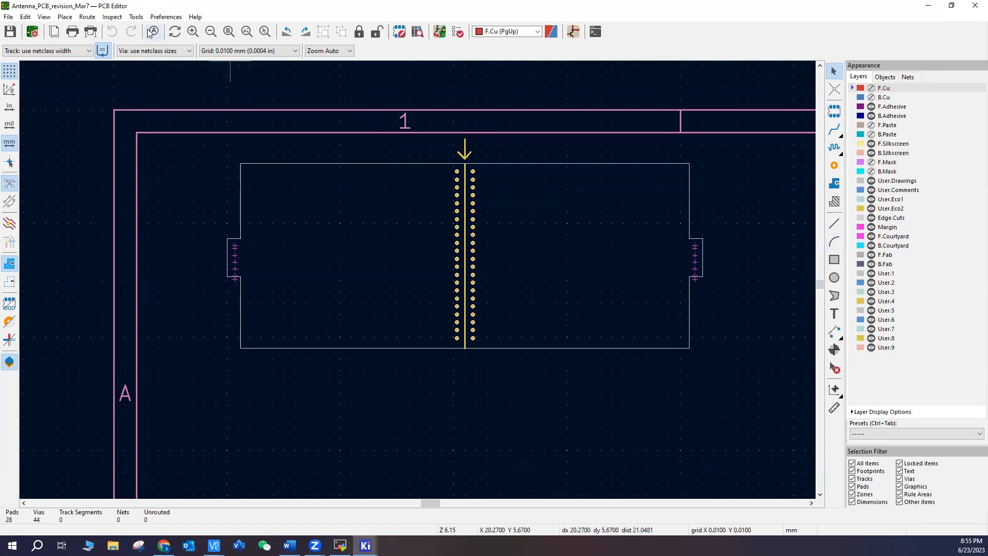
mouse_move(101, 50)
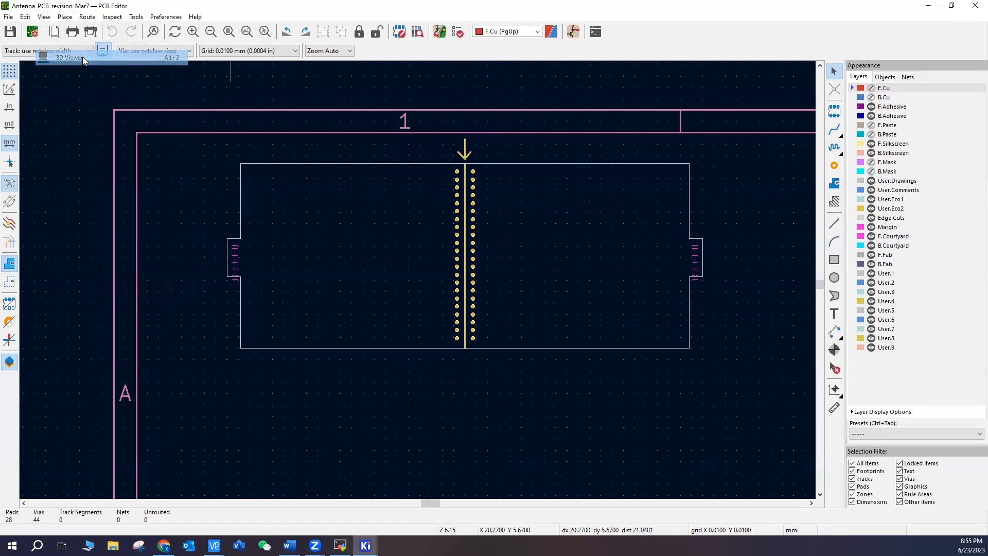
Step: View the board in the 3D Viewer and orbit it edge-on to check its thickness
click(69, 58)
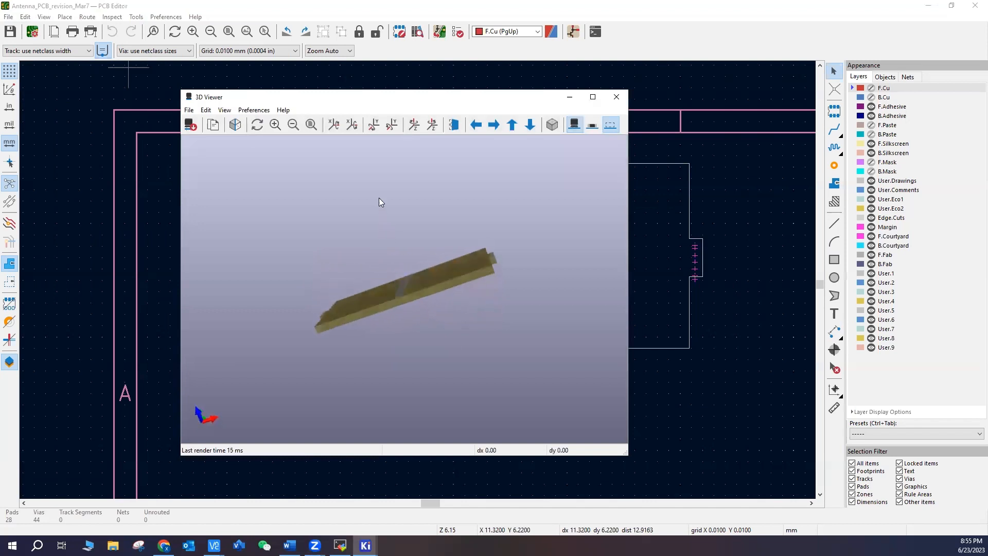
drag(377, 201, 386, 279)
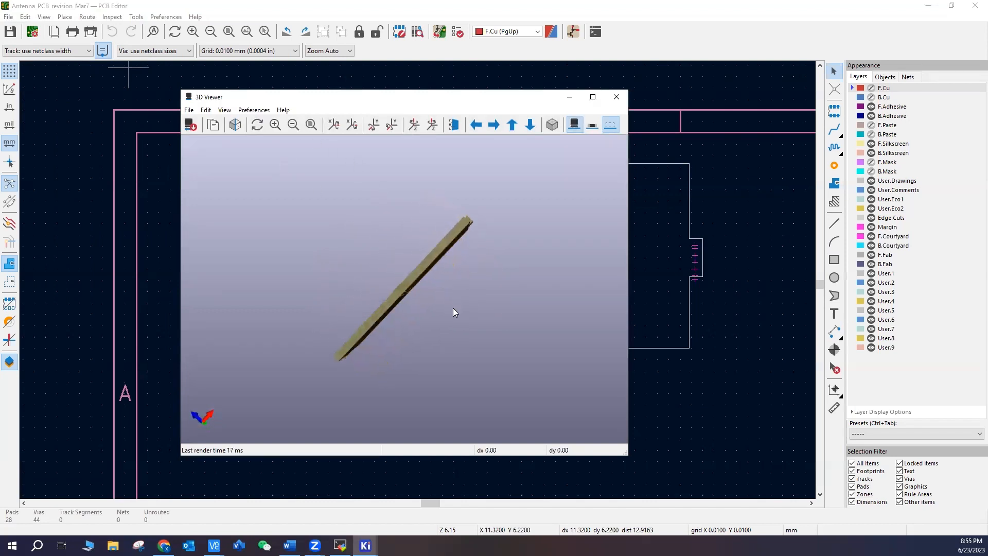
click(615, 97)
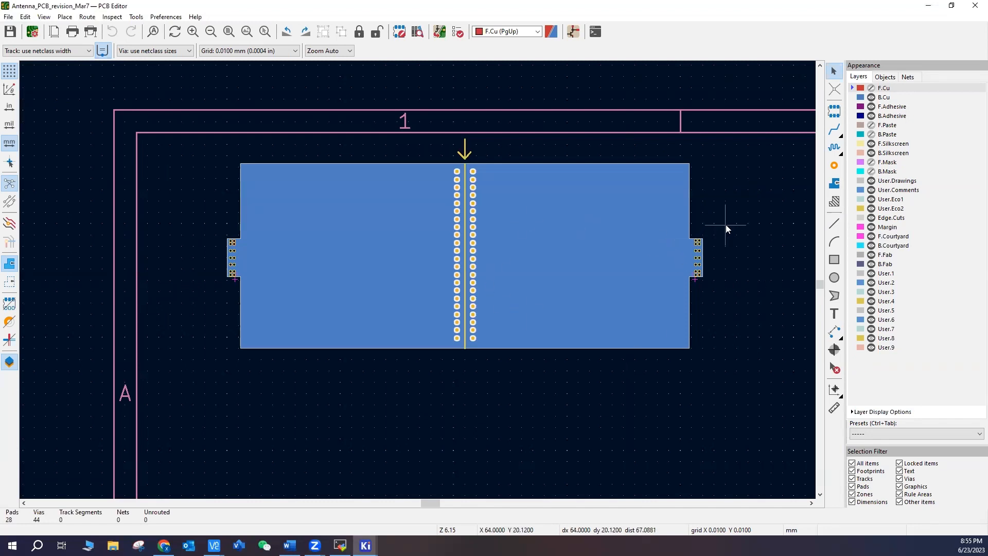
mouse_move(485, 179)
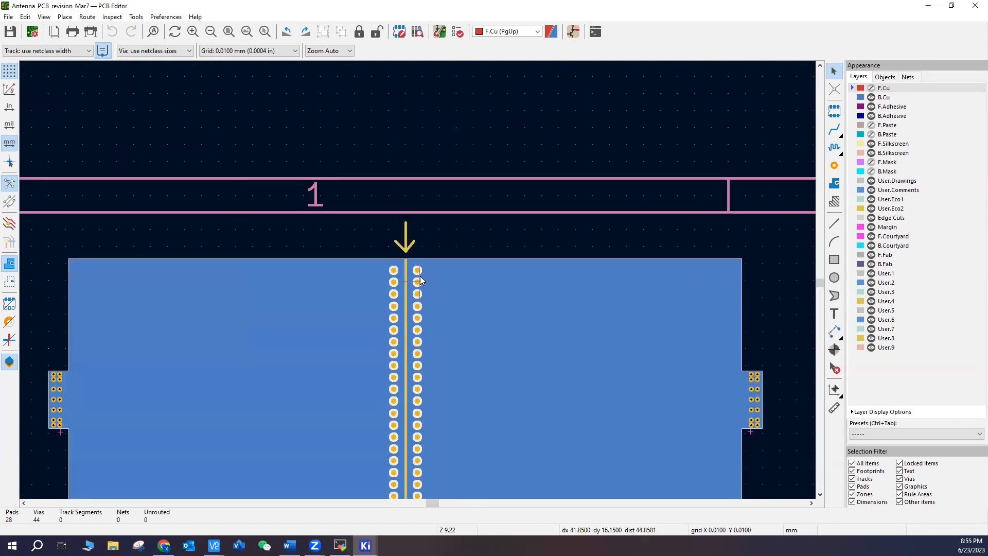
Step: Scroll the layout view over the board outline with its copper plane and via rows
scroll(down, 3)
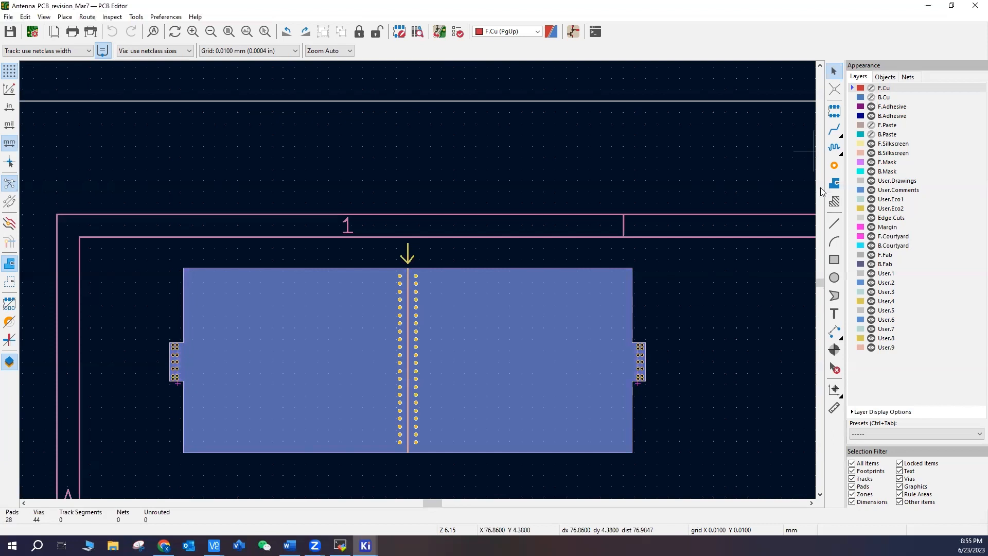
mouse_move(689, 301)
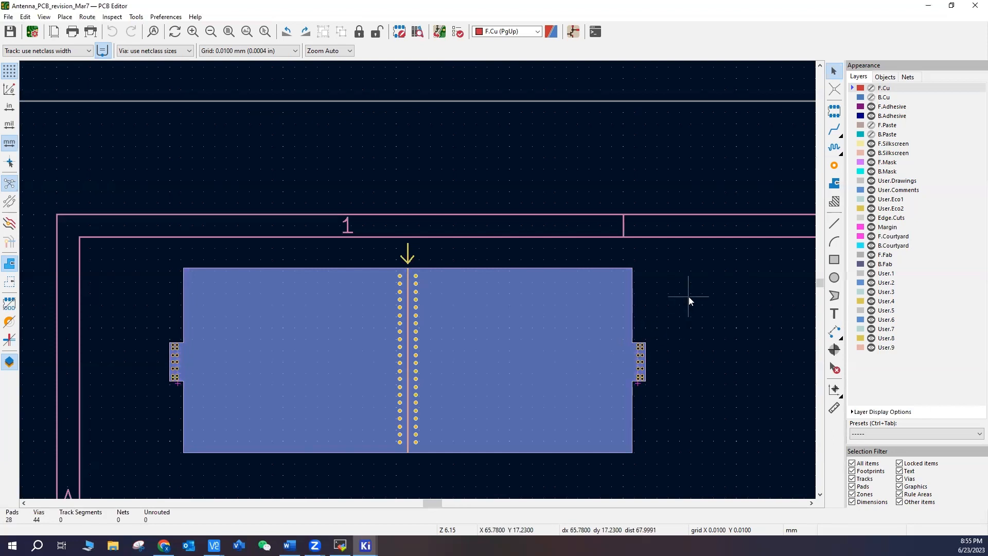
mouse_move(878, 170)
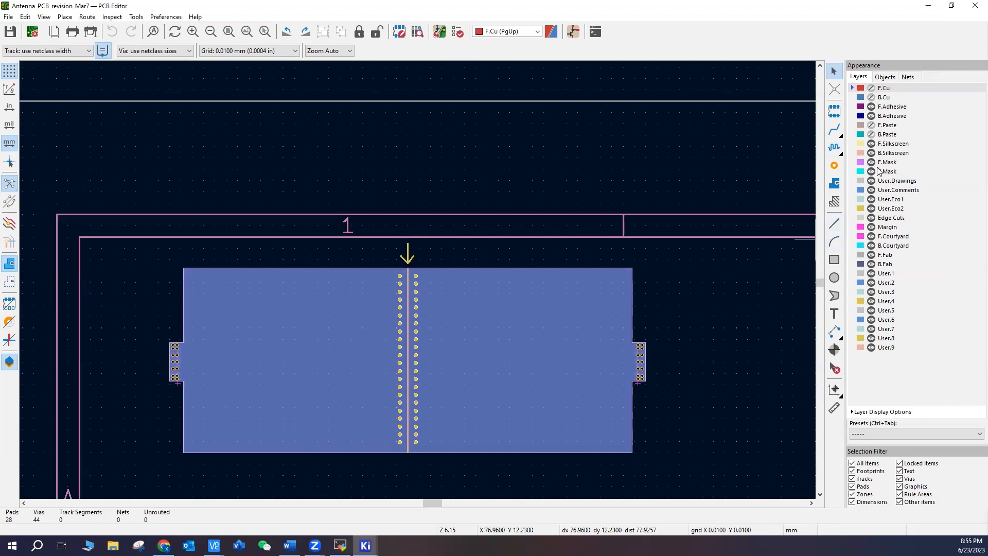
mouse_move(887, 162)
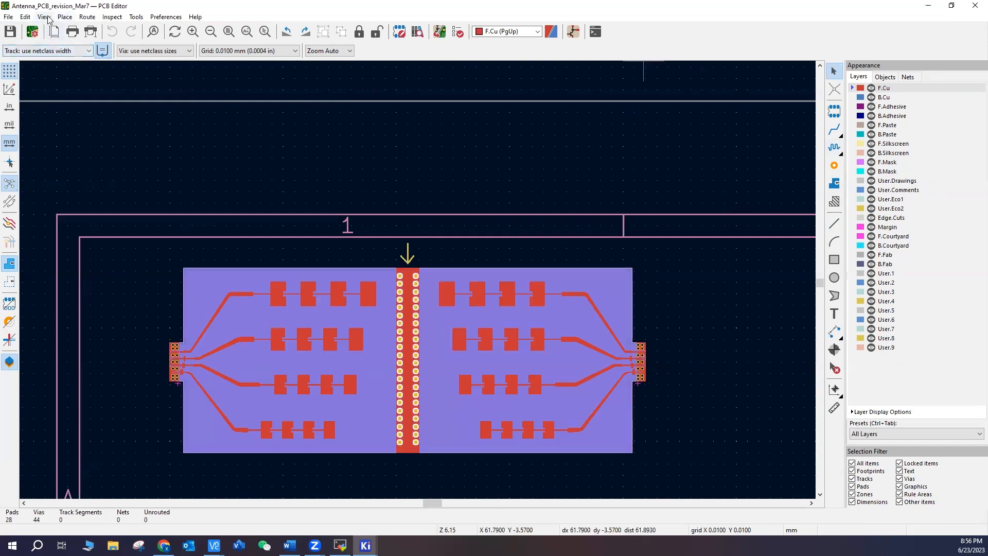
Step: Check the board in the 3D Viewer, then close it to return to the flat layout
click(44, 16)
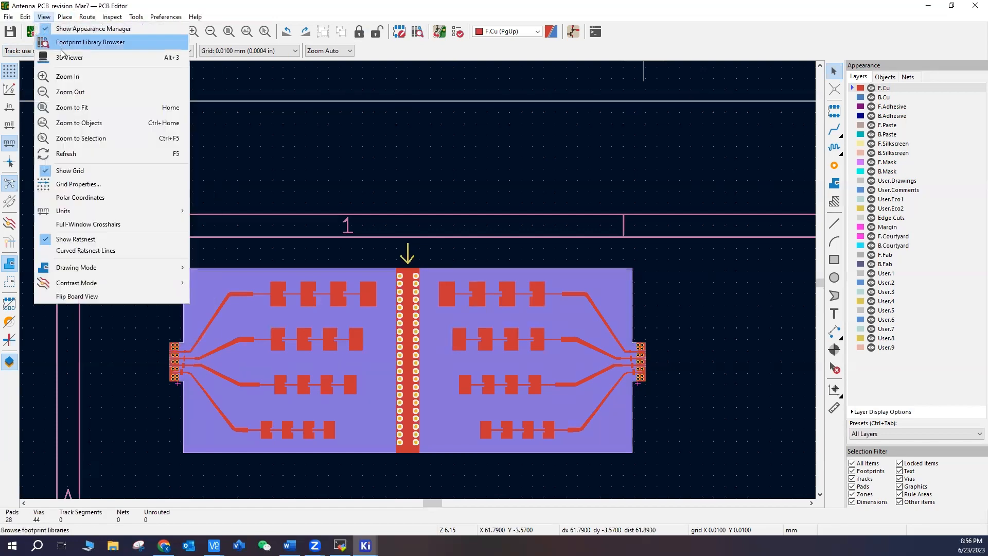
click(69, 57)
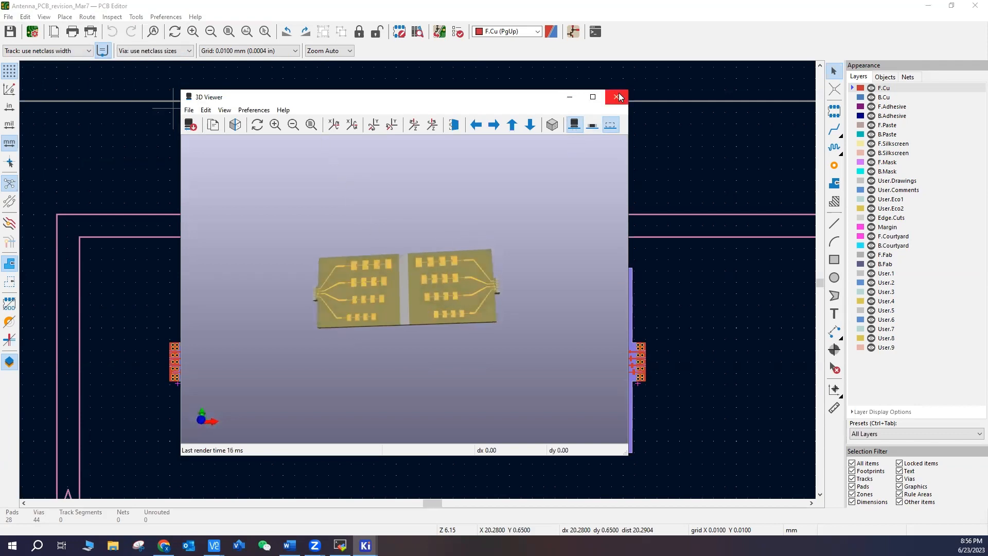
click(618, 97)
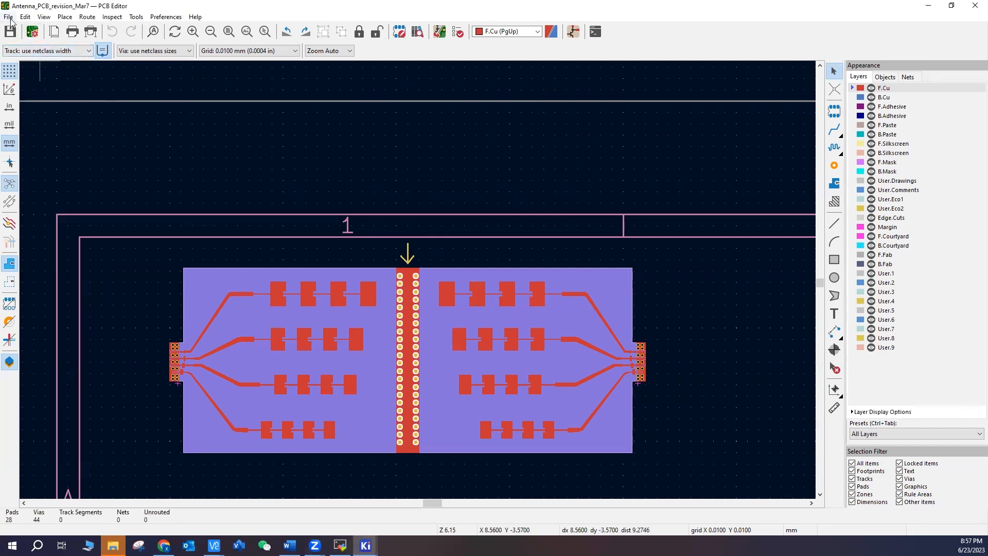
Step: Set the Gerber plot output directory to the Desktop gerberfile folder
click(7, 17)
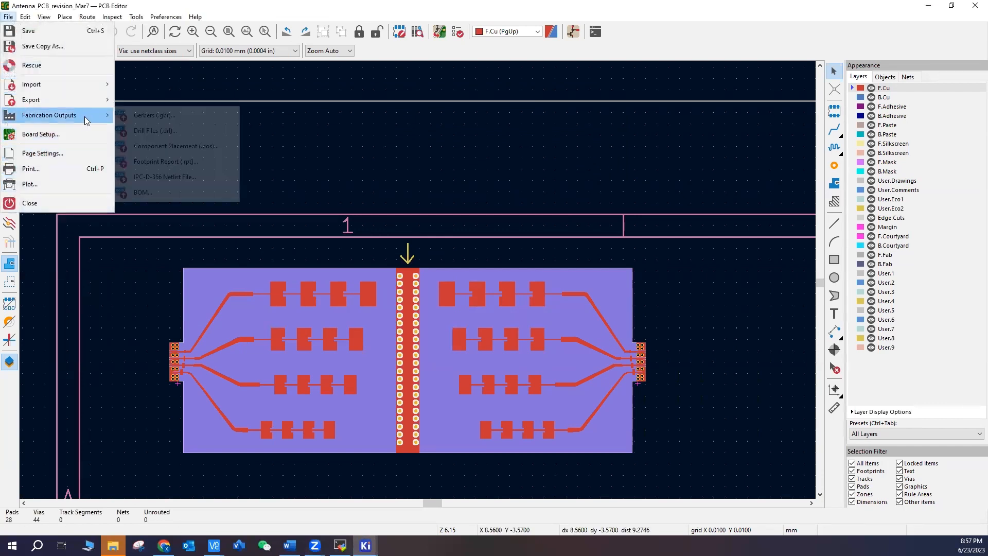
mouse_move(154, 114)
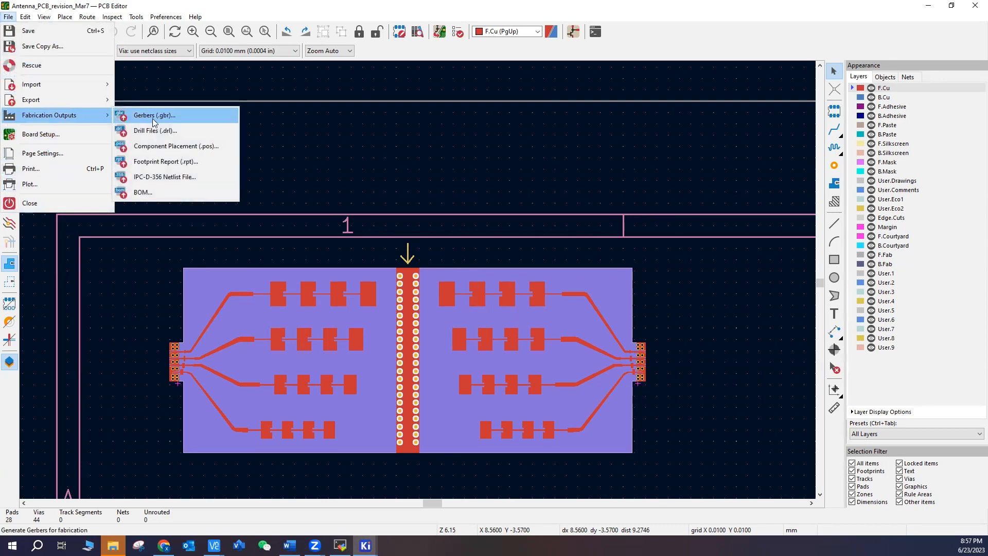
click(154, 115)
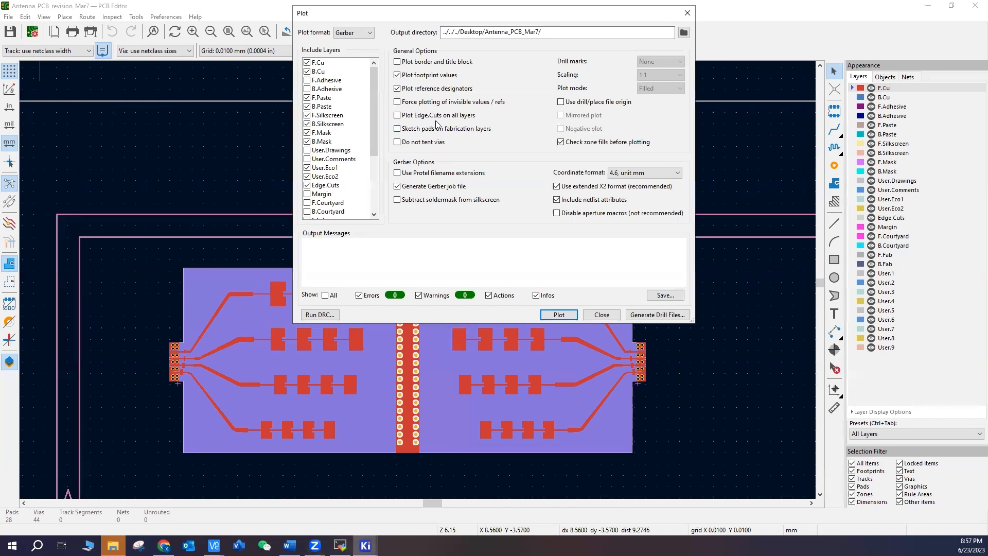
mouse_move(440, 115)
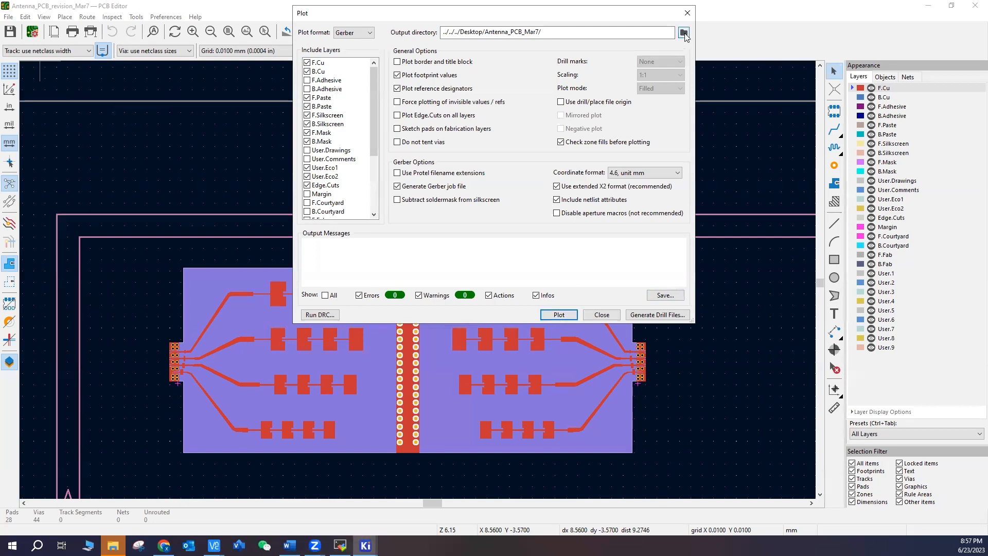
click(683, 32)
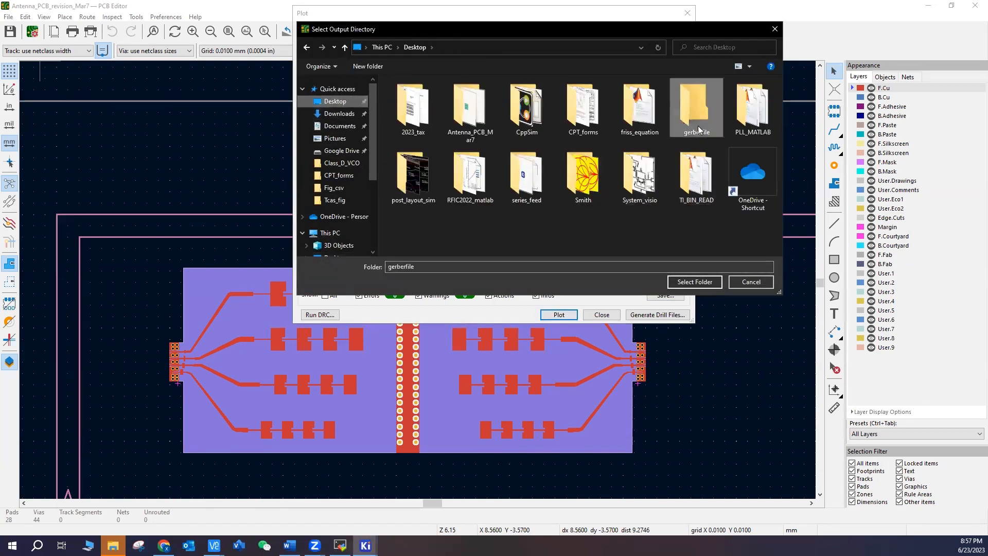
click(694, 282)
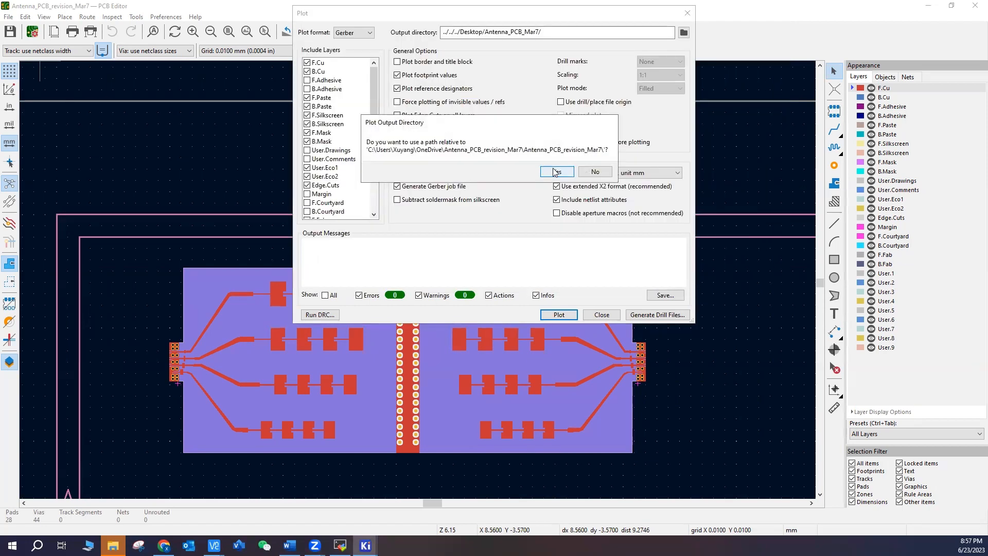
click(556, 172)
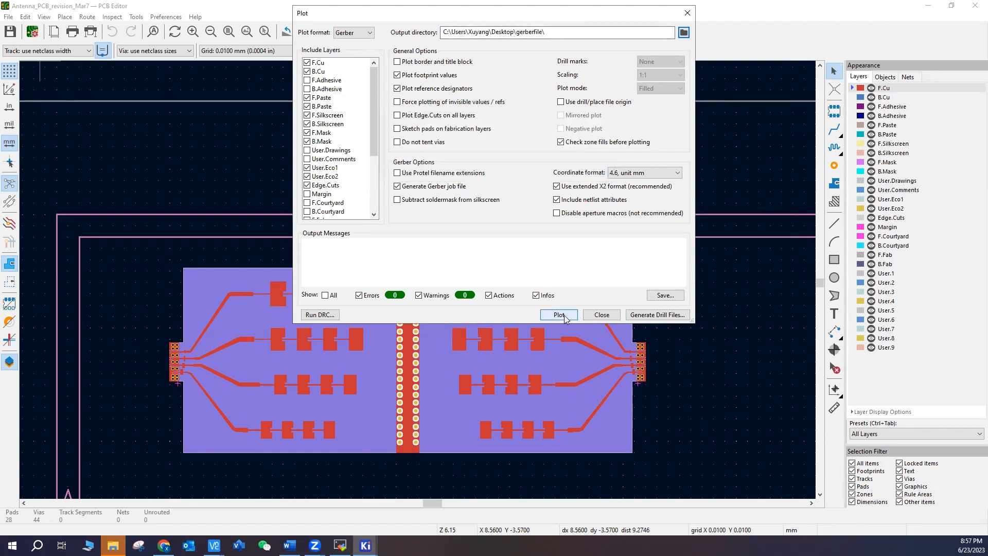
Step: Plot the board's Gerber files into gerberfile and bring up the drill file settings
click(558, 315)
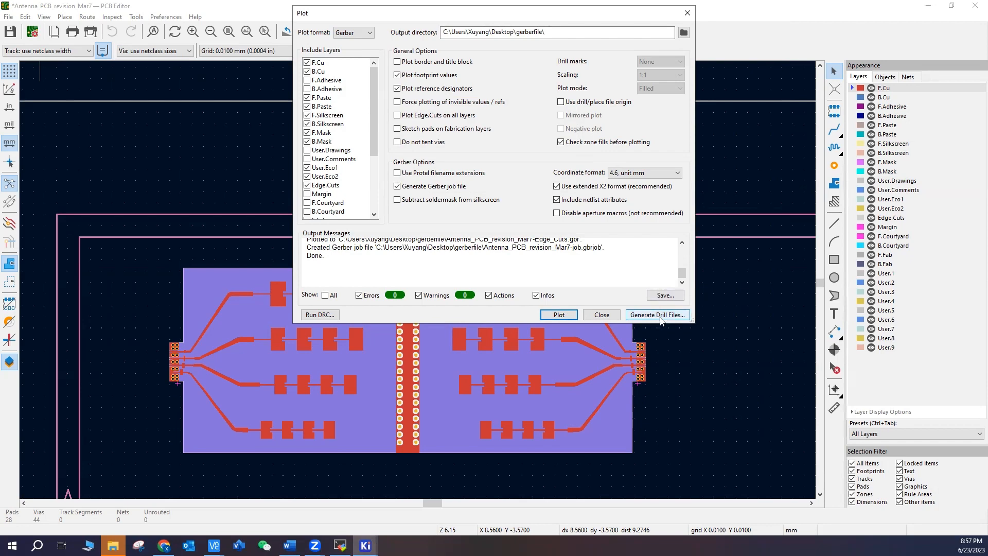
click(656, 315)
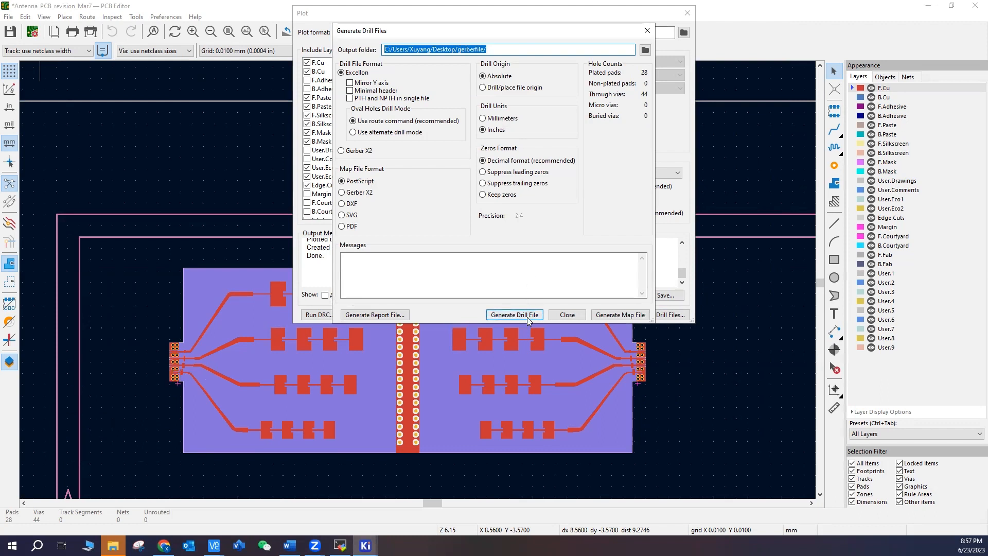
Step: Generate the PTH and NPTH drill files into gerberfile and close the drill dialog
click(513, 315)
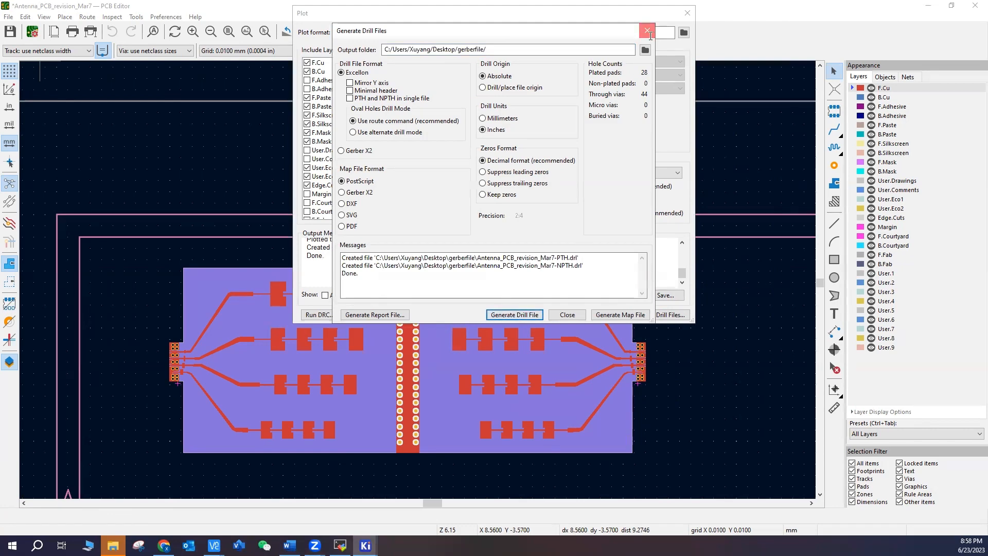
click(646, 29)
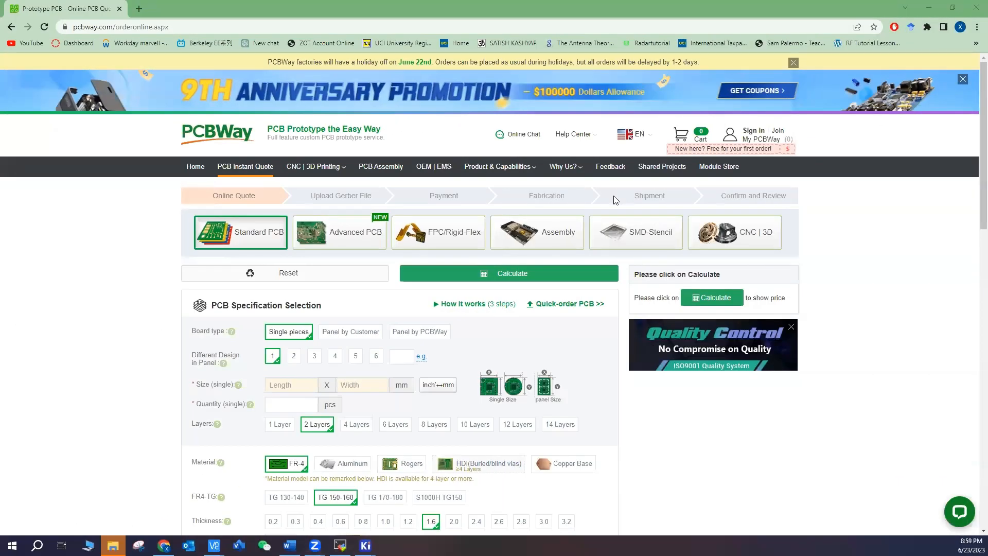
mouse_move(480, 193)
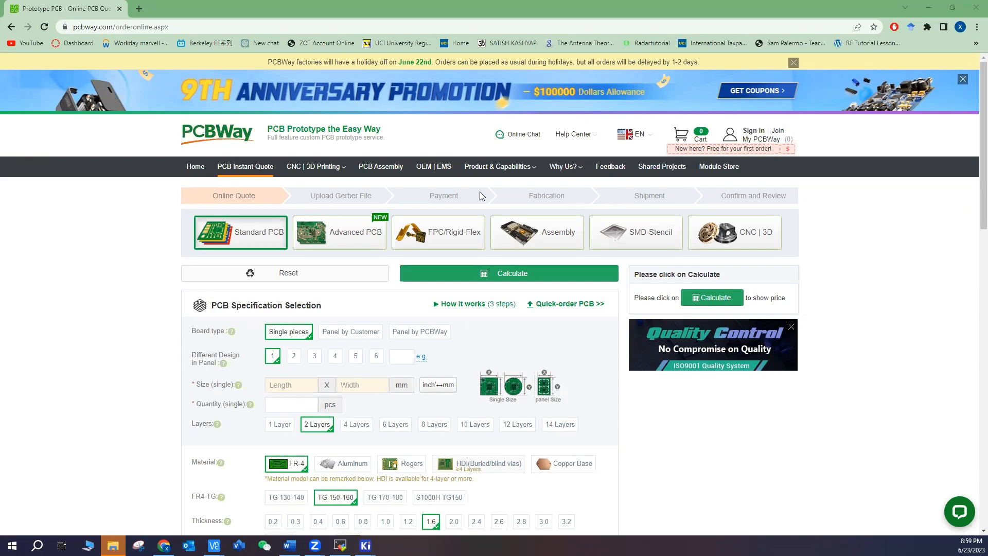
mouse_move(491, 243)
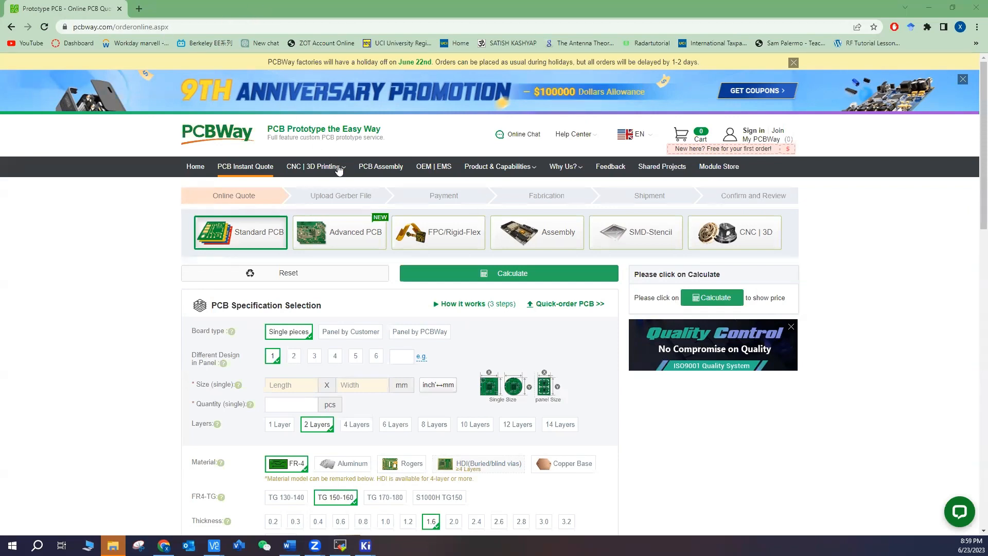
mouse_move(122, 280)
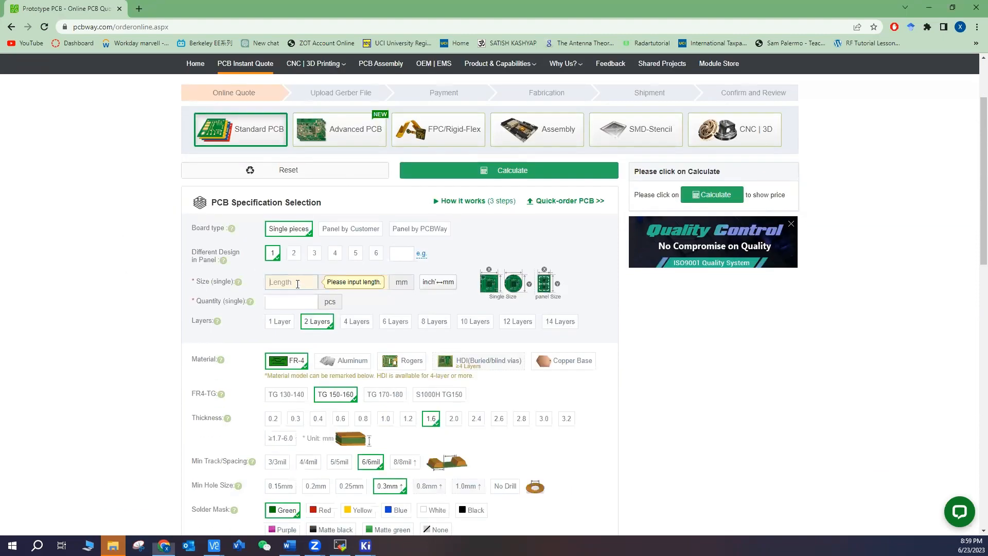
Step: Enter the board size and quantity on the quote form and switch the material to Rogers
text(100)
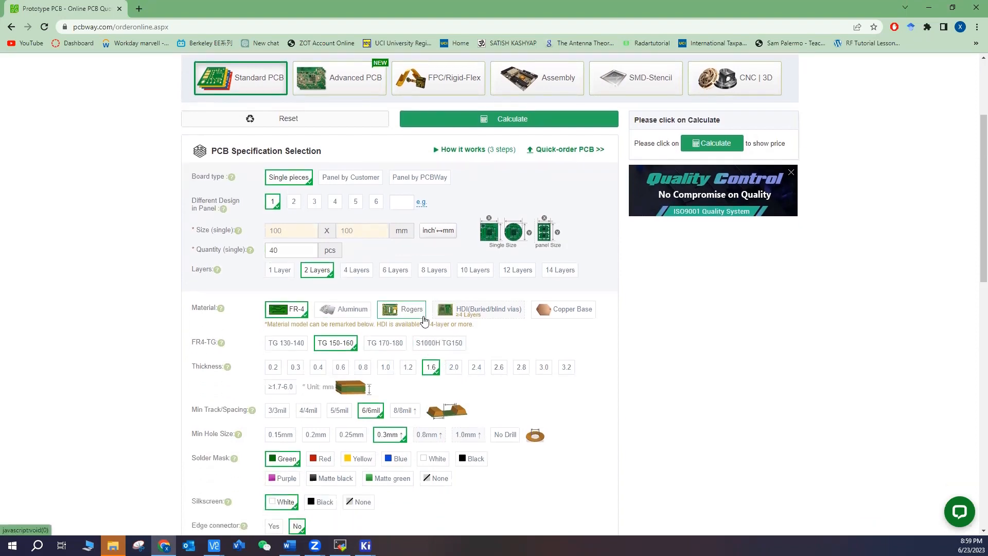
mouse_move(415, 318)
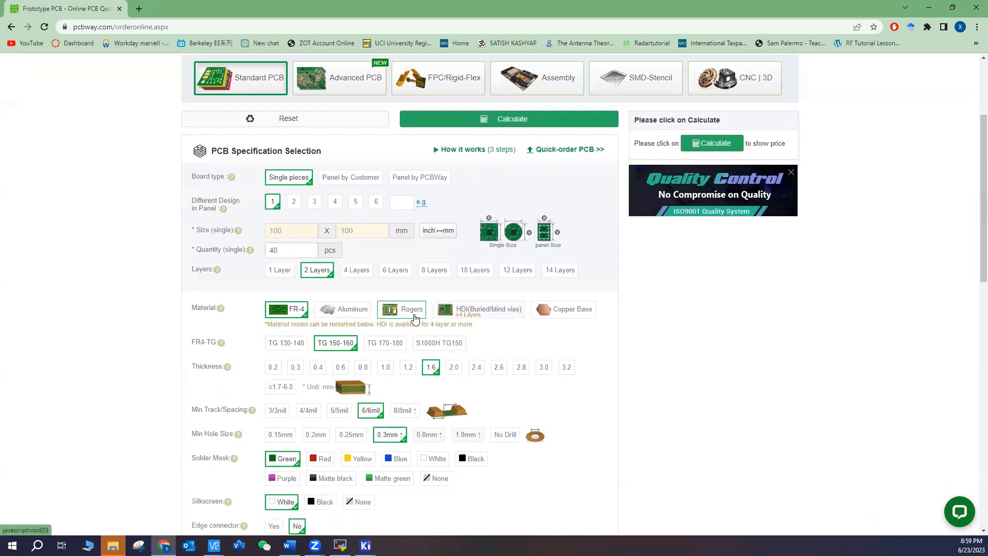
click(402, 310)
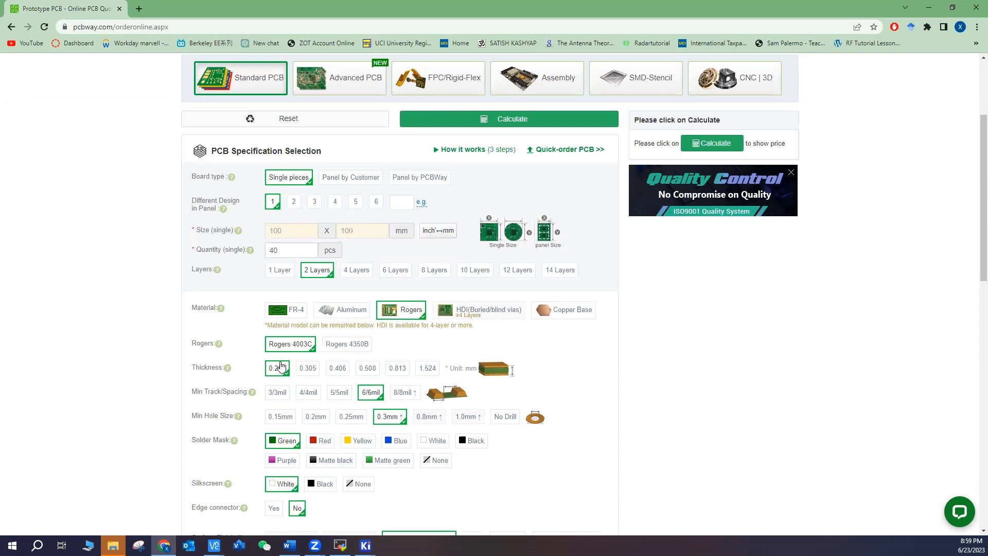
Step: Choose 0.203 mm board thickness and 3/3 mil minimum track spacing
click(277, 368)
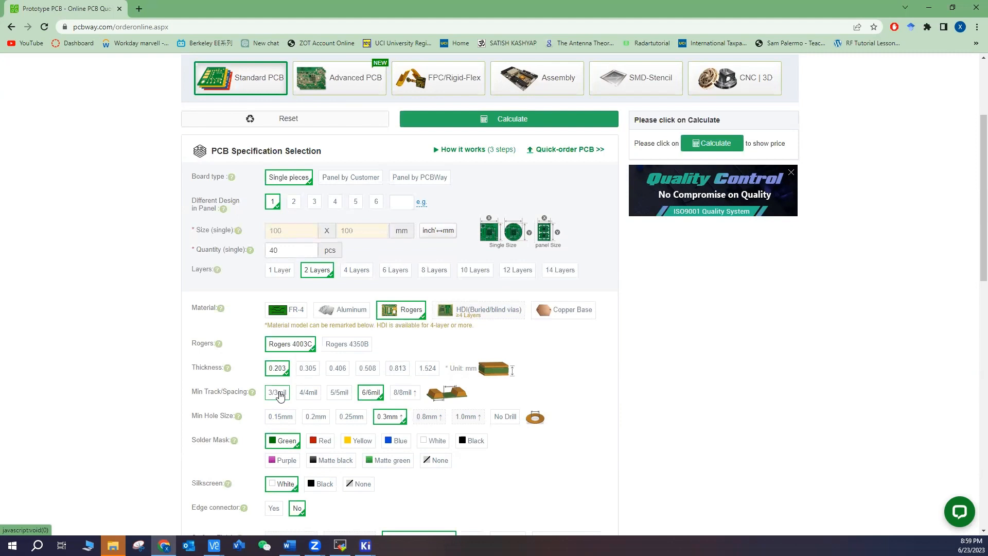
click(277, 392)
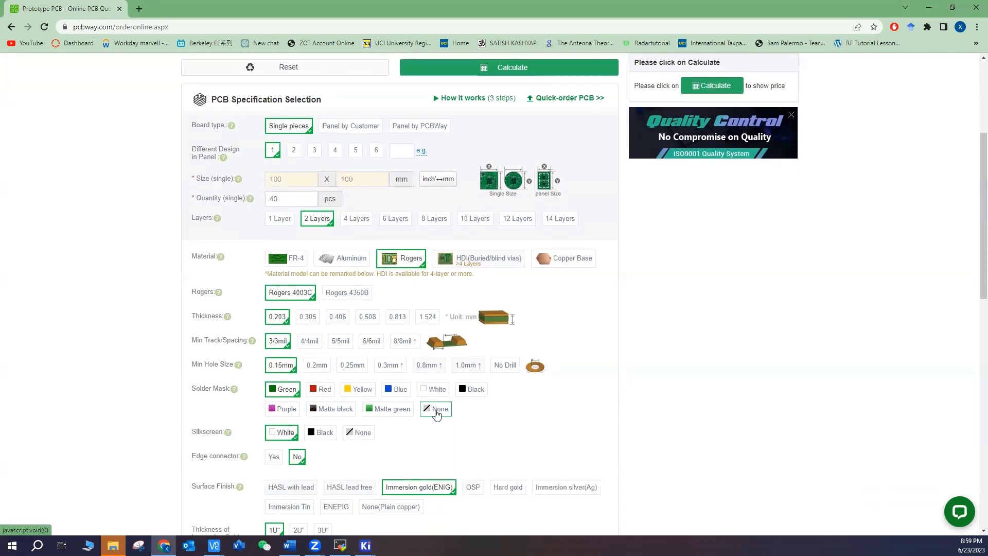
Step: Select no solder mask and no silkscreen, then try ENEPIG as the surface finish
click(436, 408)
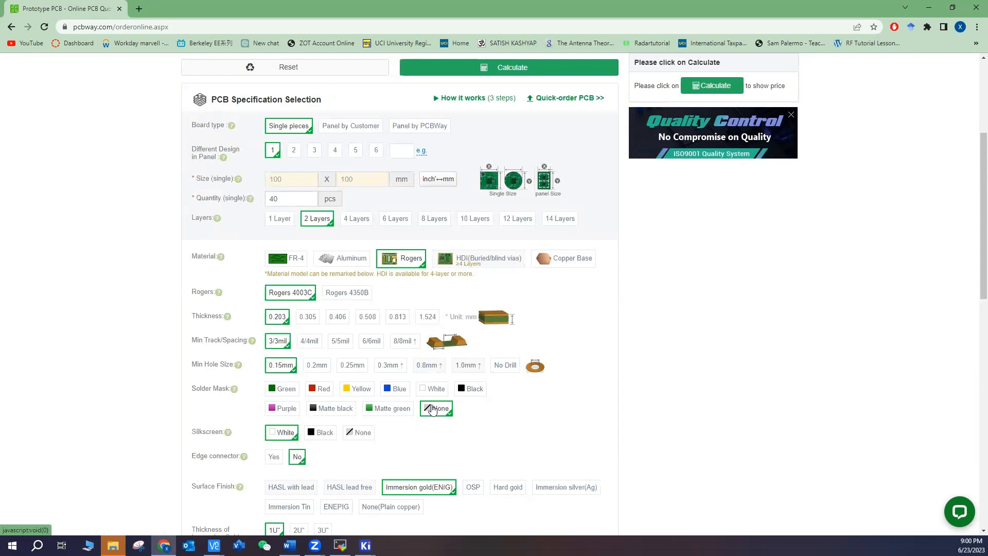
scroll(down, 3)
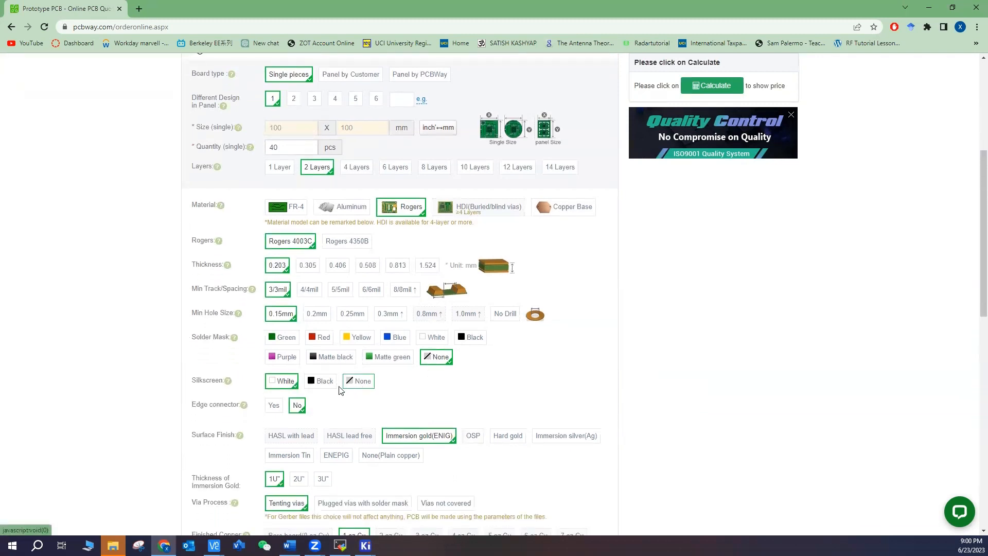
mouse_move(232, 383)
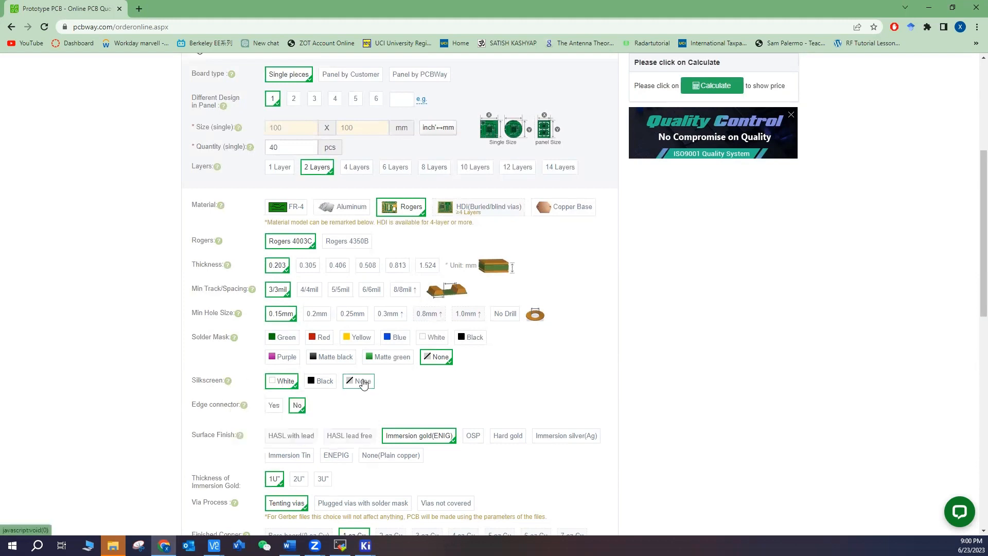
click(358, 381)
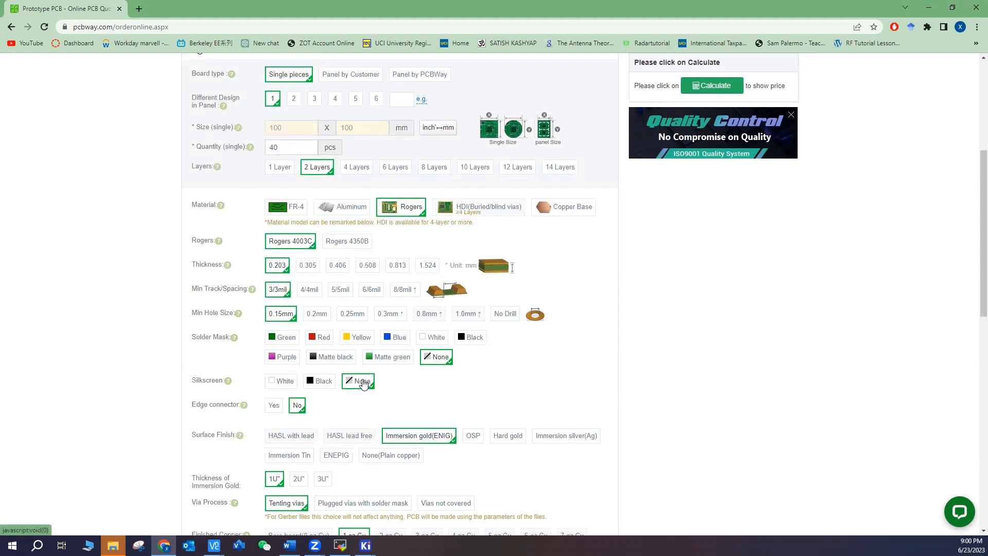
scroll(down, 3)
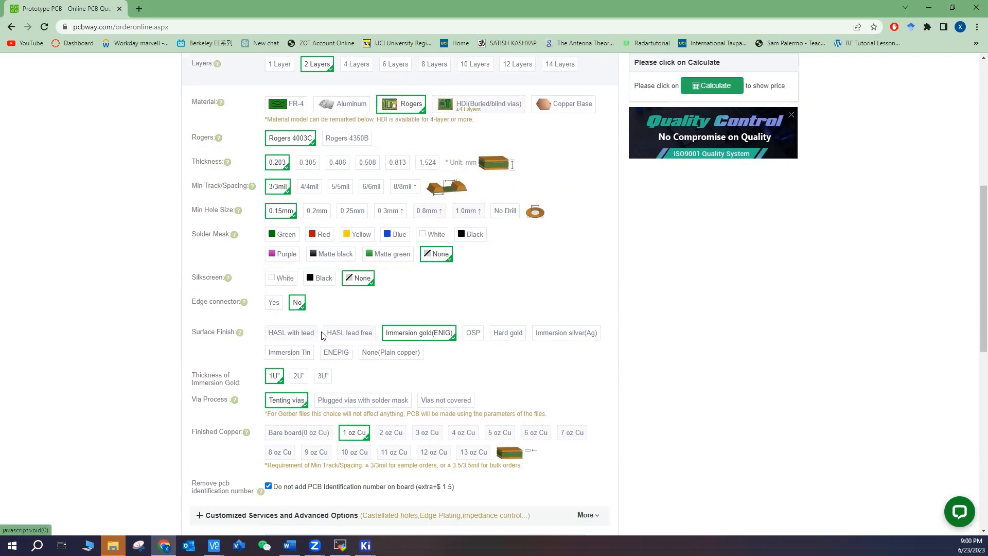
mouse_move(424, 335)
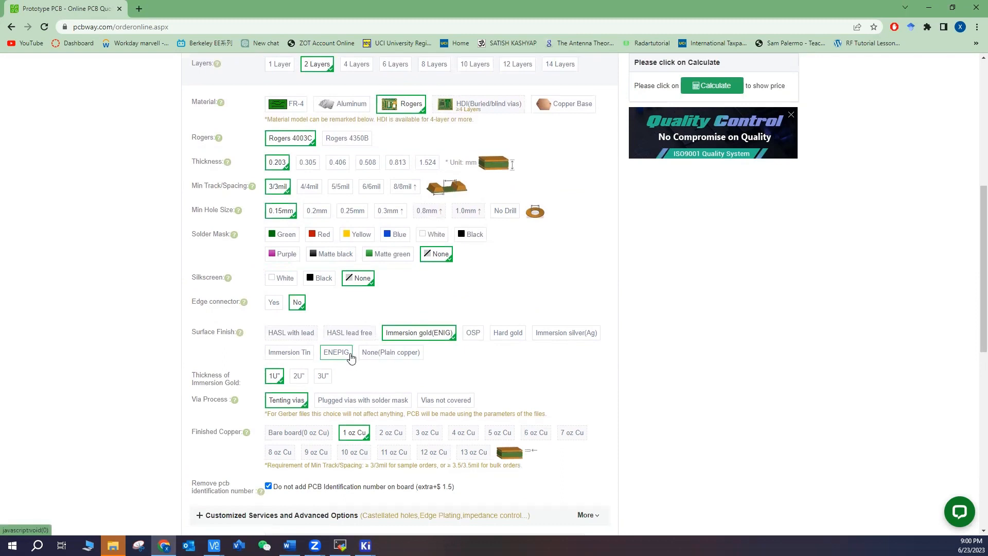
click(336, 352)
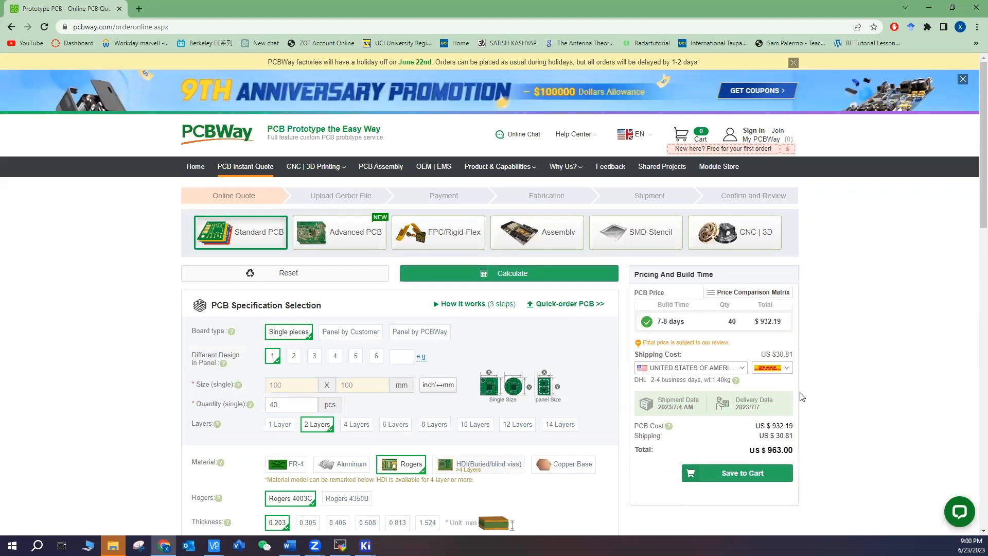
mouse_move(616, 369)
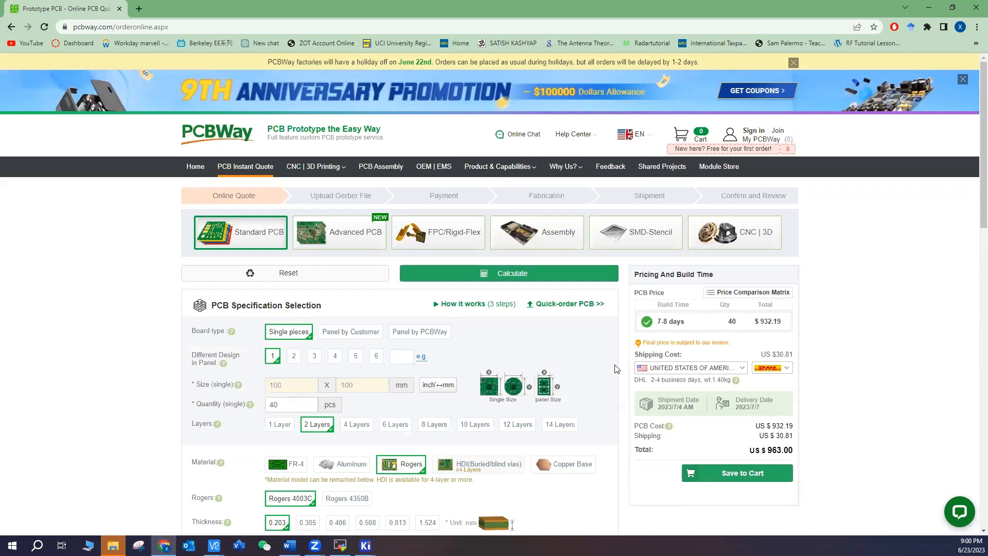